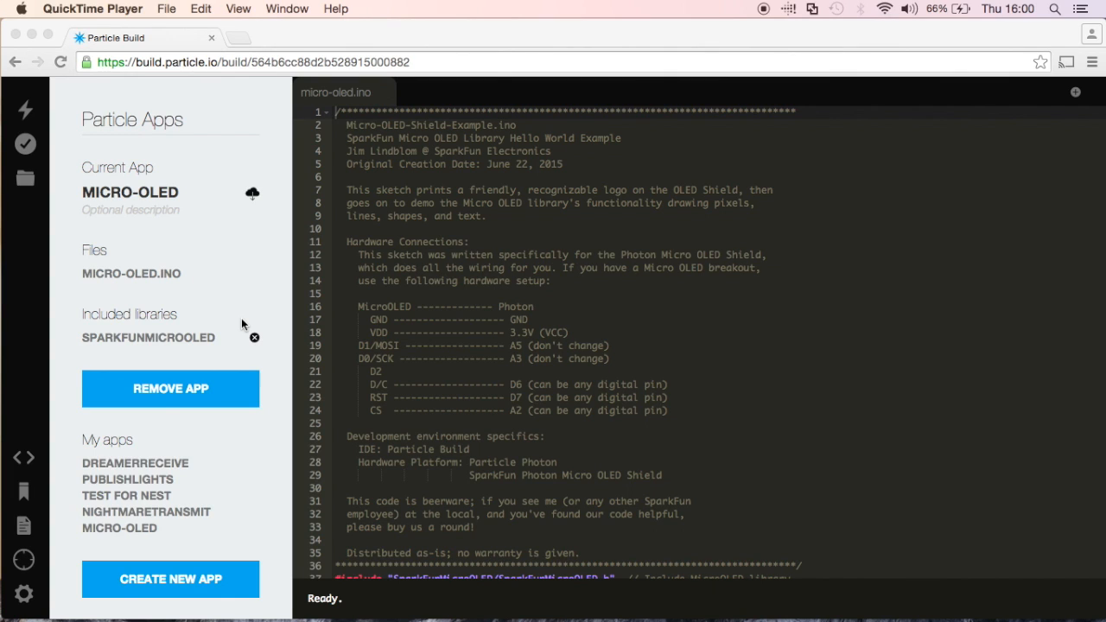
pyautogui.moveTo(161, 132)
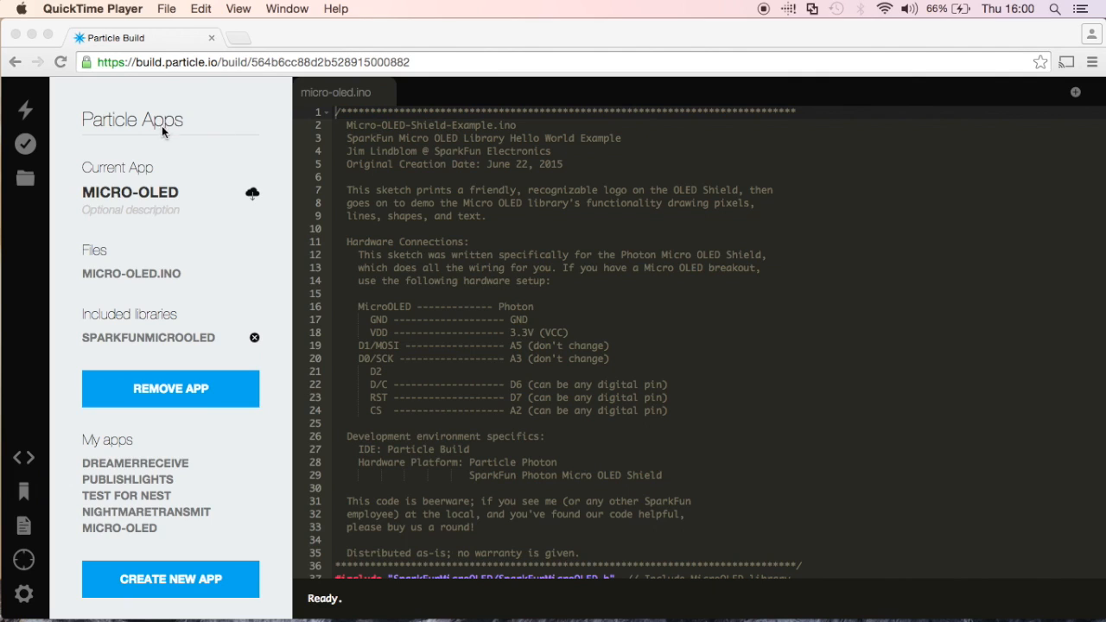
pyautogui.moveTo(179, 75)
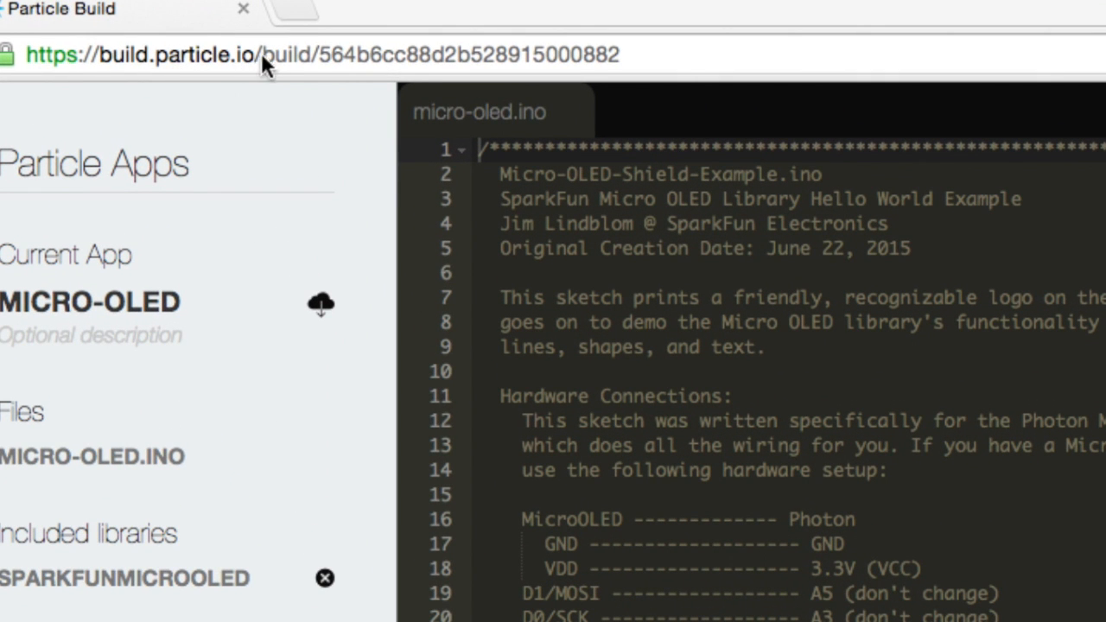
# Step: Log in to Particle Build and land on a new blank app with empty setup and loop
pyautogui.doubleClick(286, 55)
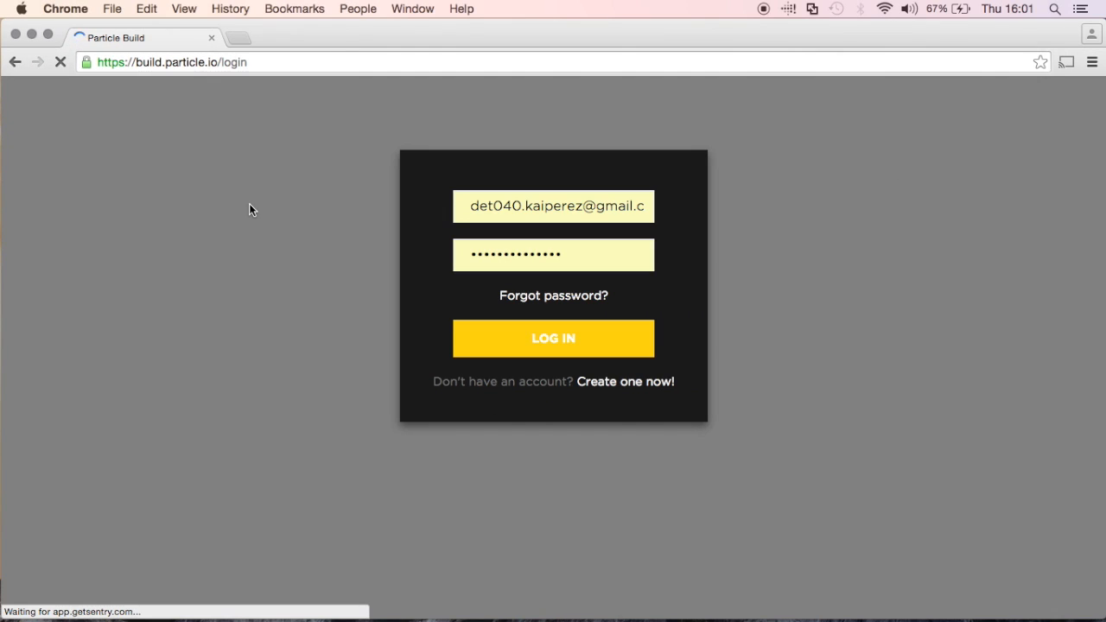
pyautogui.click(553, 338)
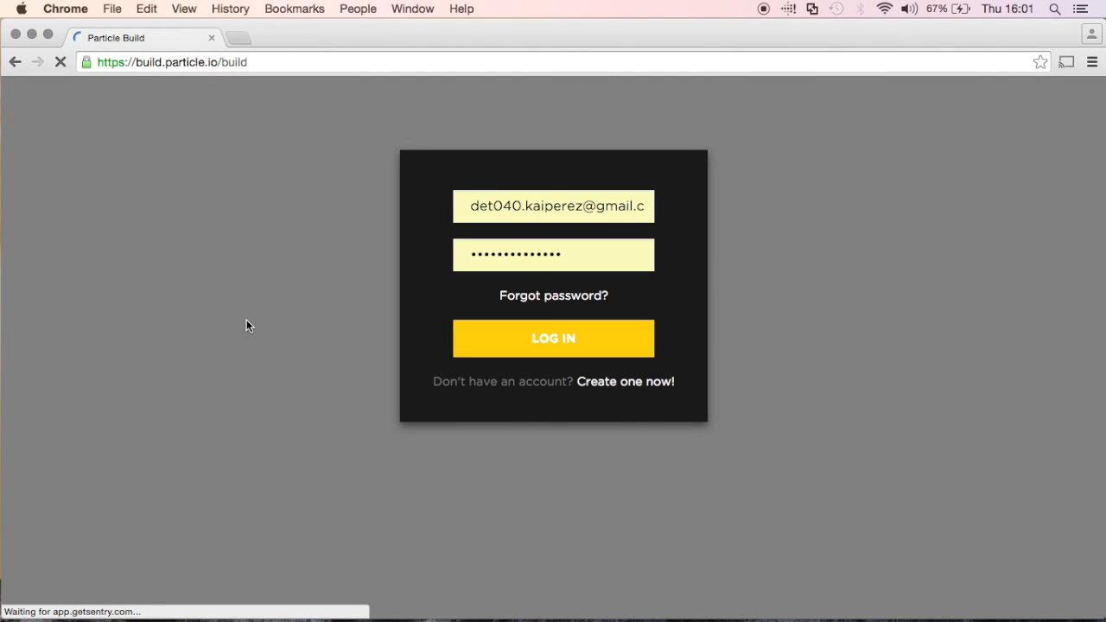
pyautogui.click(553, 338)
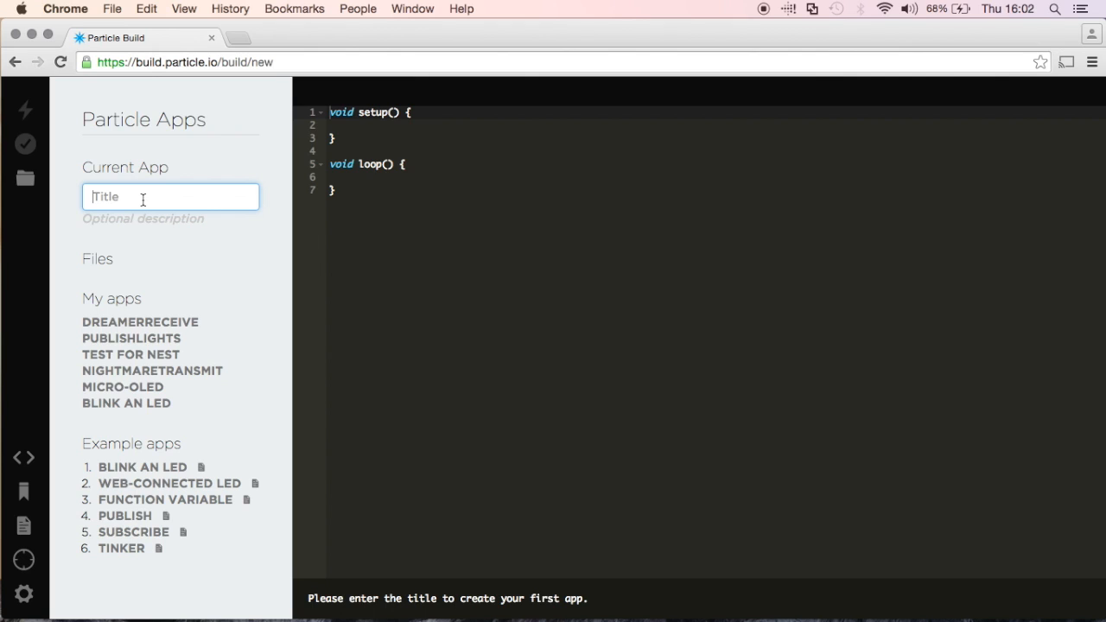
# Step: Title the new app 'Blink' so it is saved as blink.ino
pyautogui.write('B')
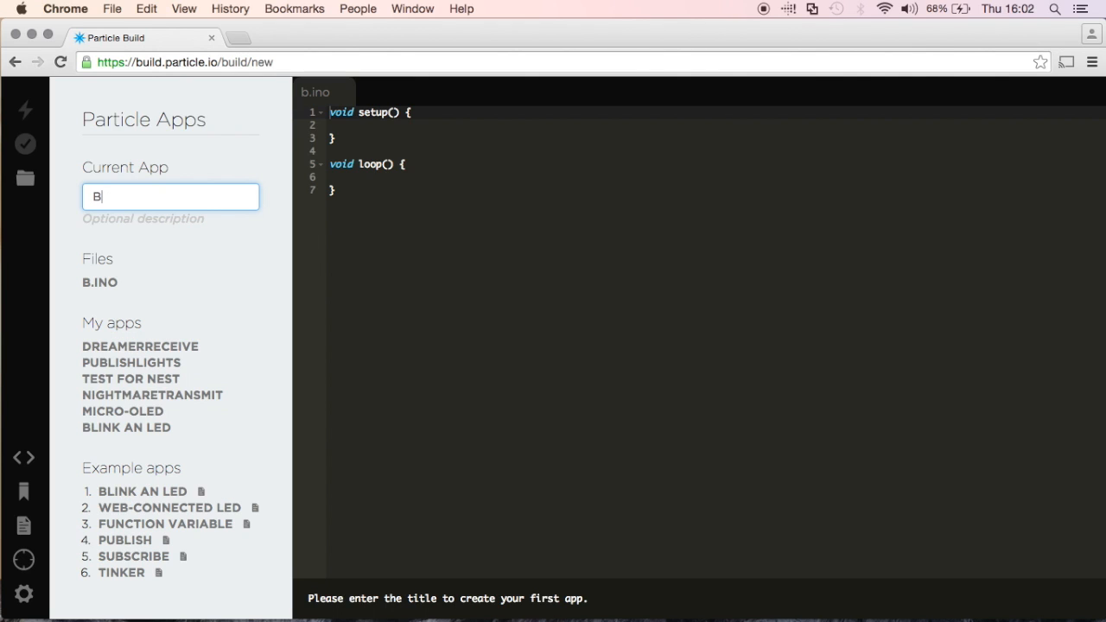
pyautogui.write('link')
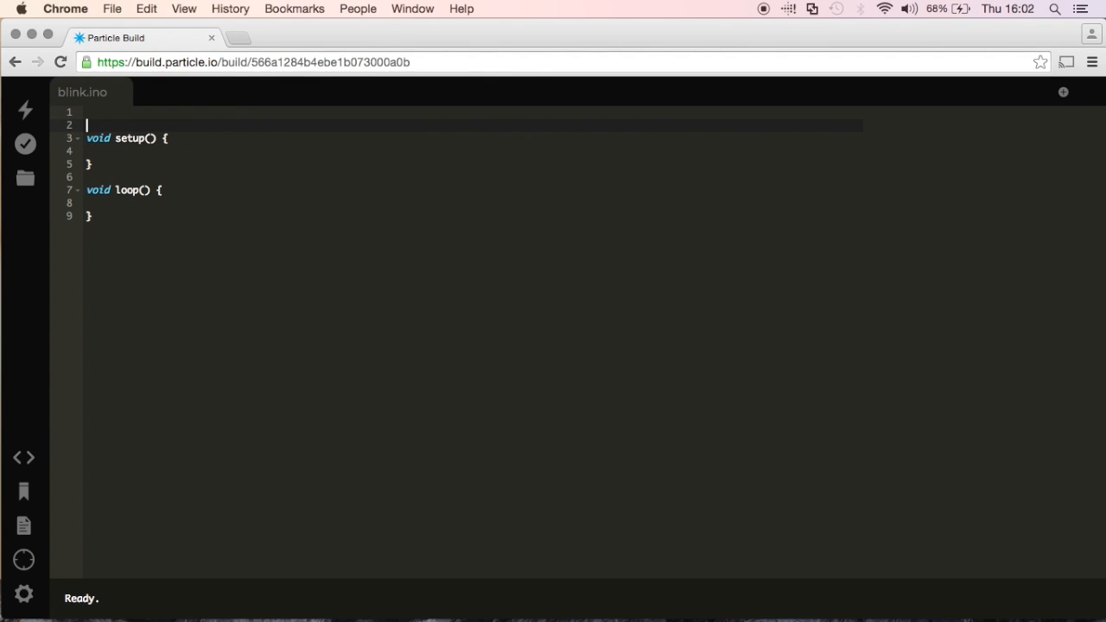
# Step: Declare 'int led = D7;' on the first line of blink.ino
pyautogui.write('int')
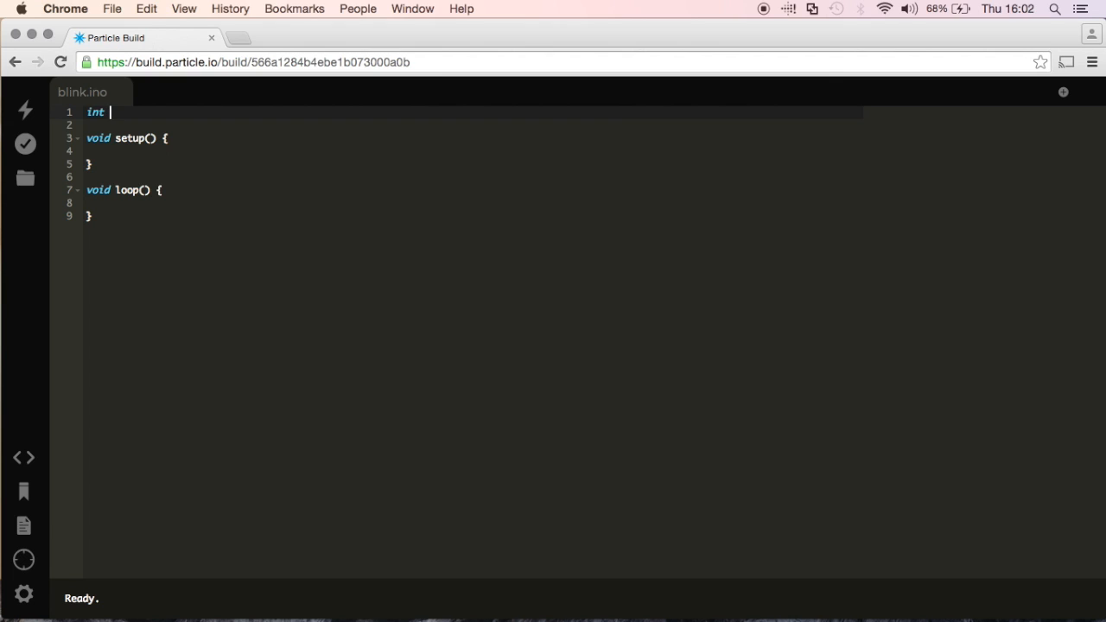
pyautogui.write('led =')
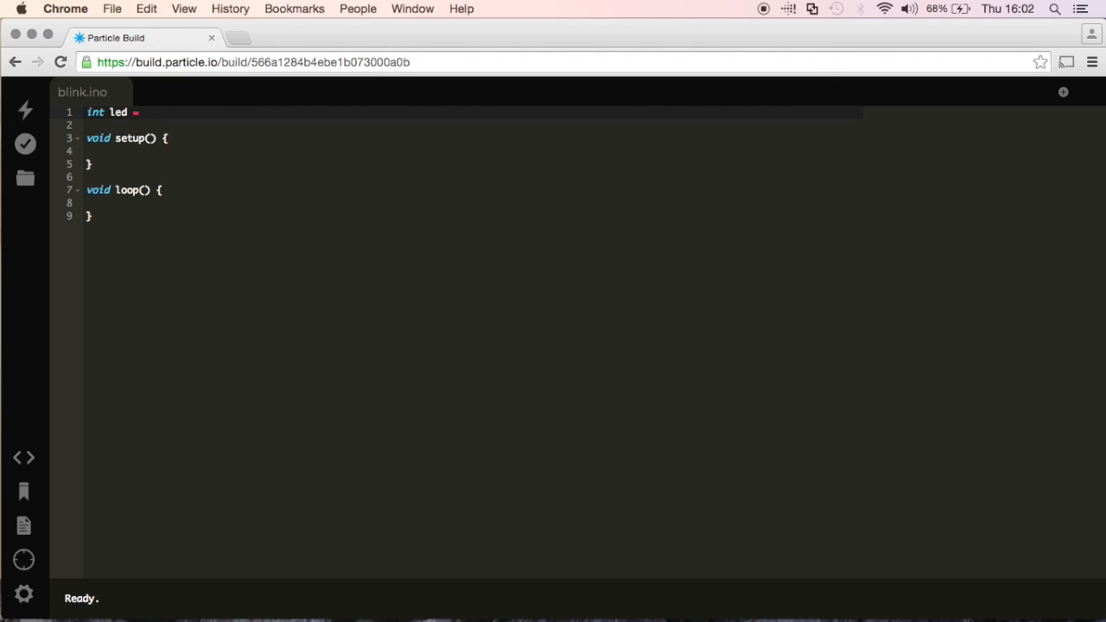
pyautogui.write('D7')
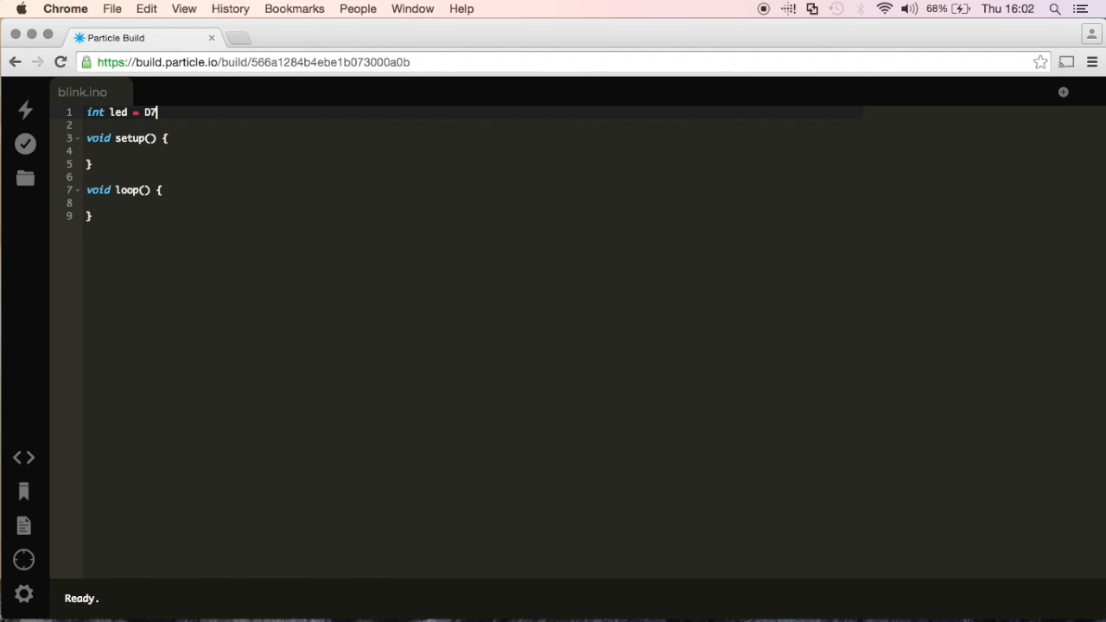
pyautogui.write(';')
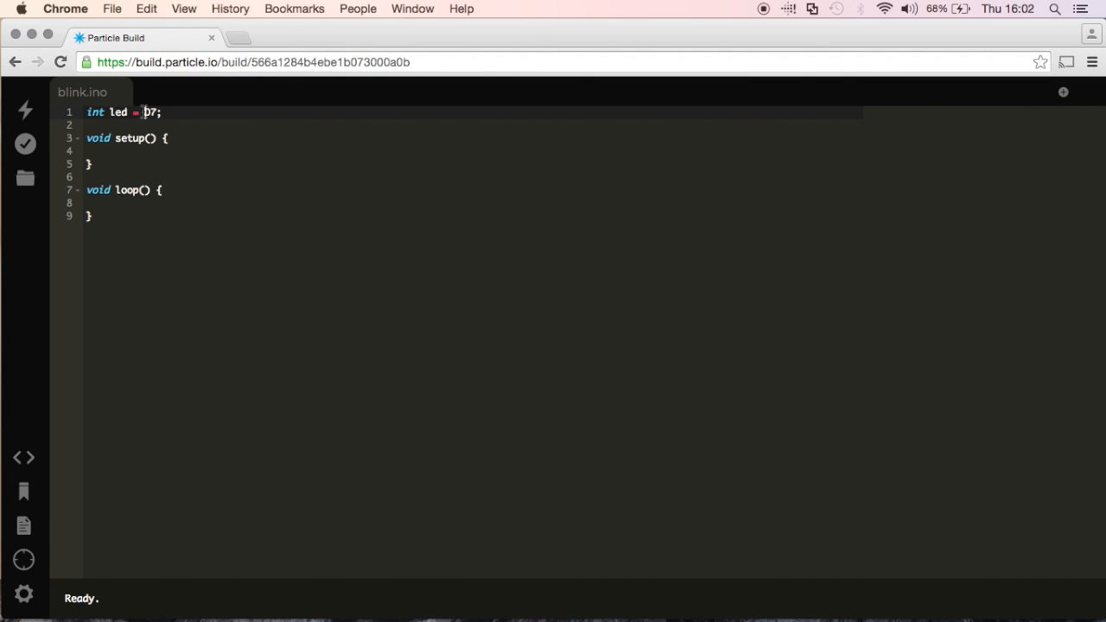
pyautogui.write('D1')
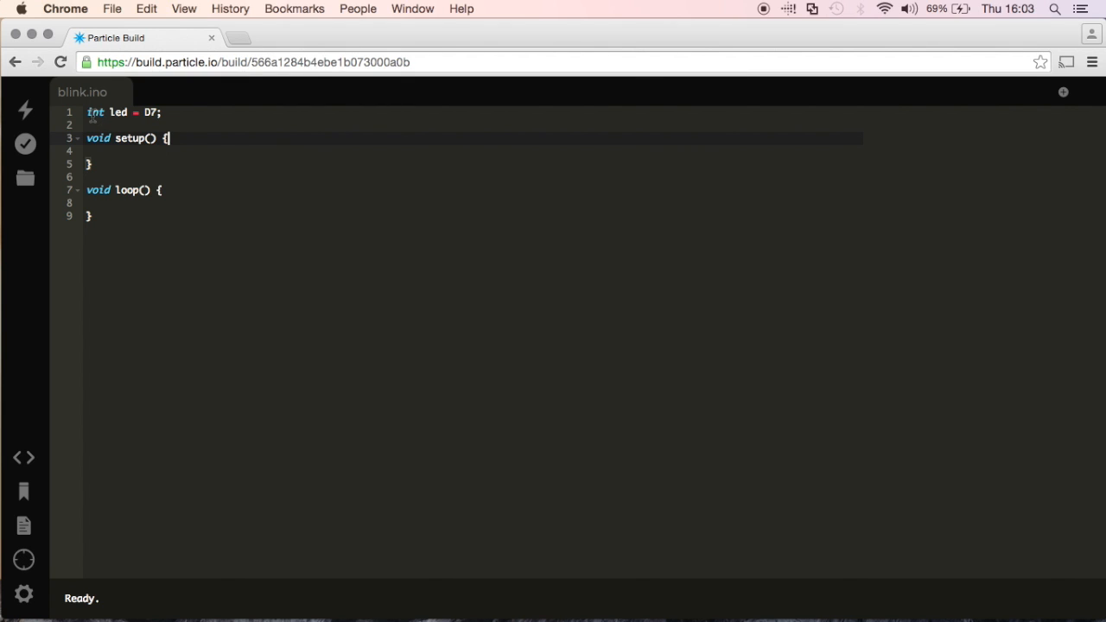
# Step: Inside setup, add pinMode(led, OUTPUT); to configure the LED pin as an output
pyautogui.click(105, 113)
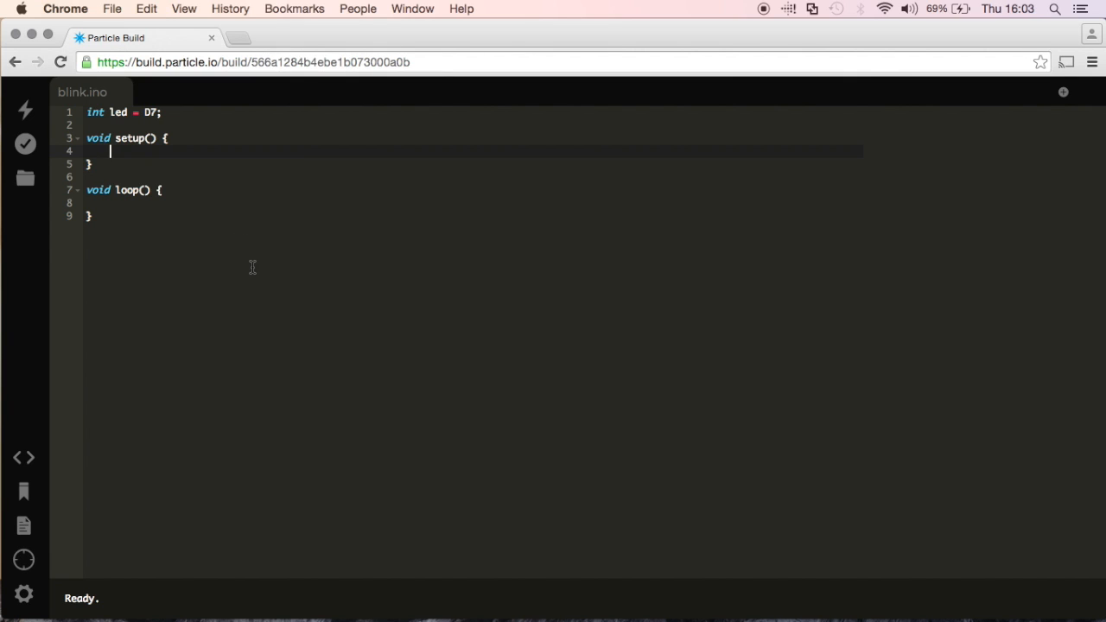
pyautogui.write('pinMo')
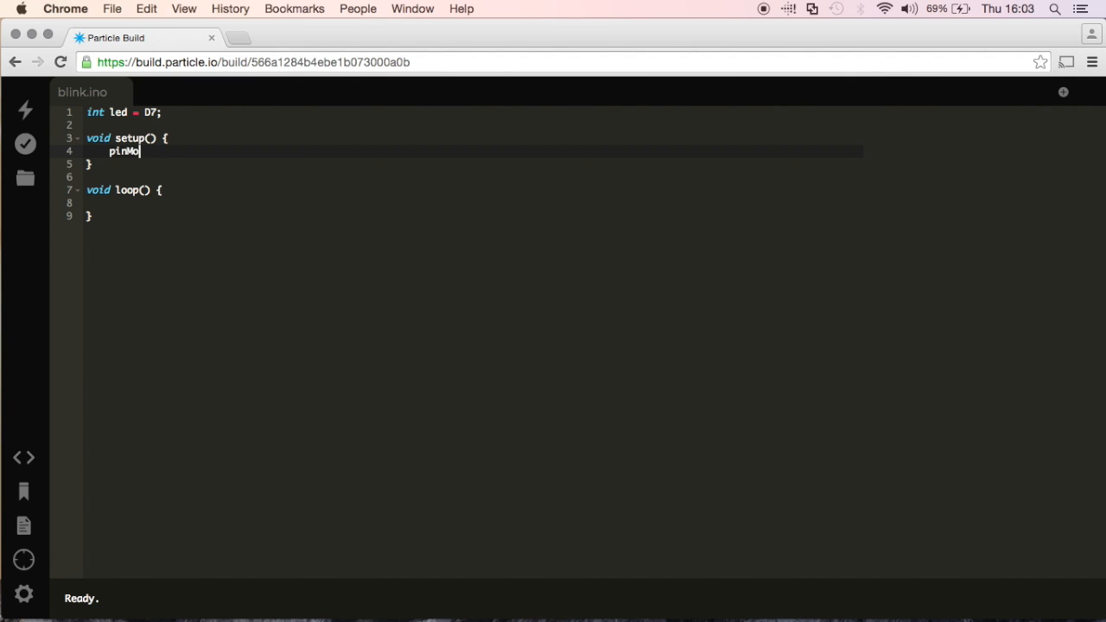
pyautogui.write('de();')
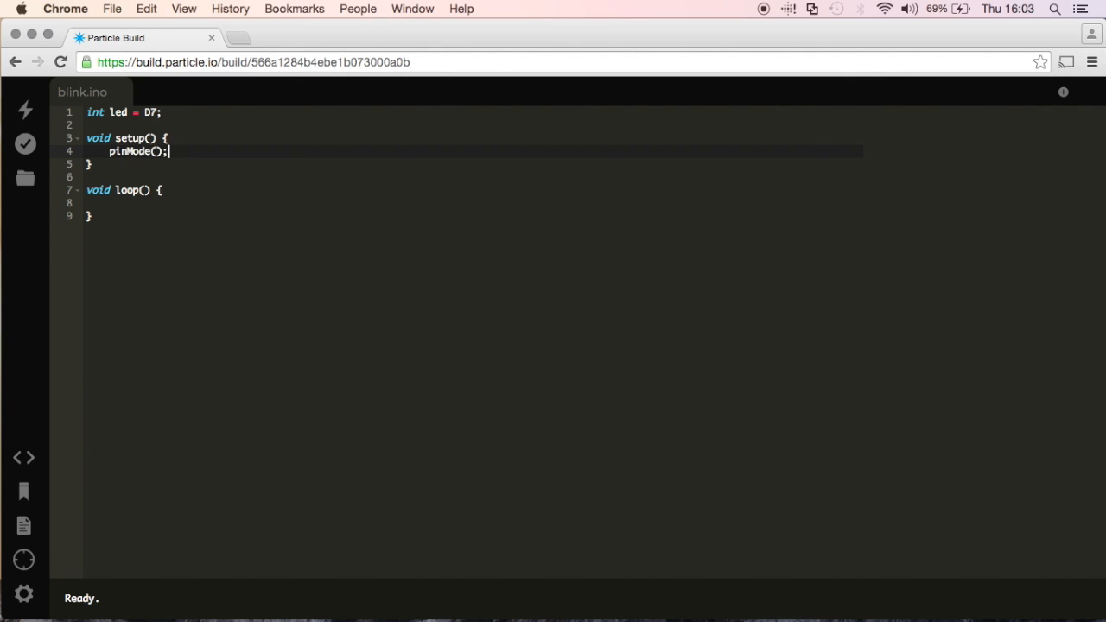
pyautogui.write('led')
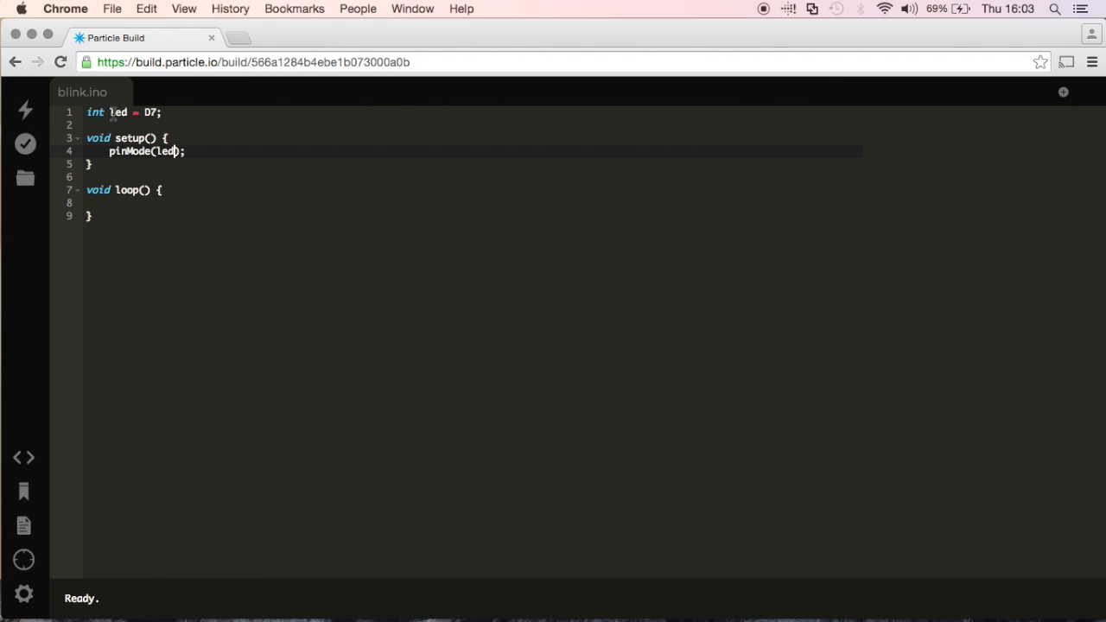
pyautogui.write(',')
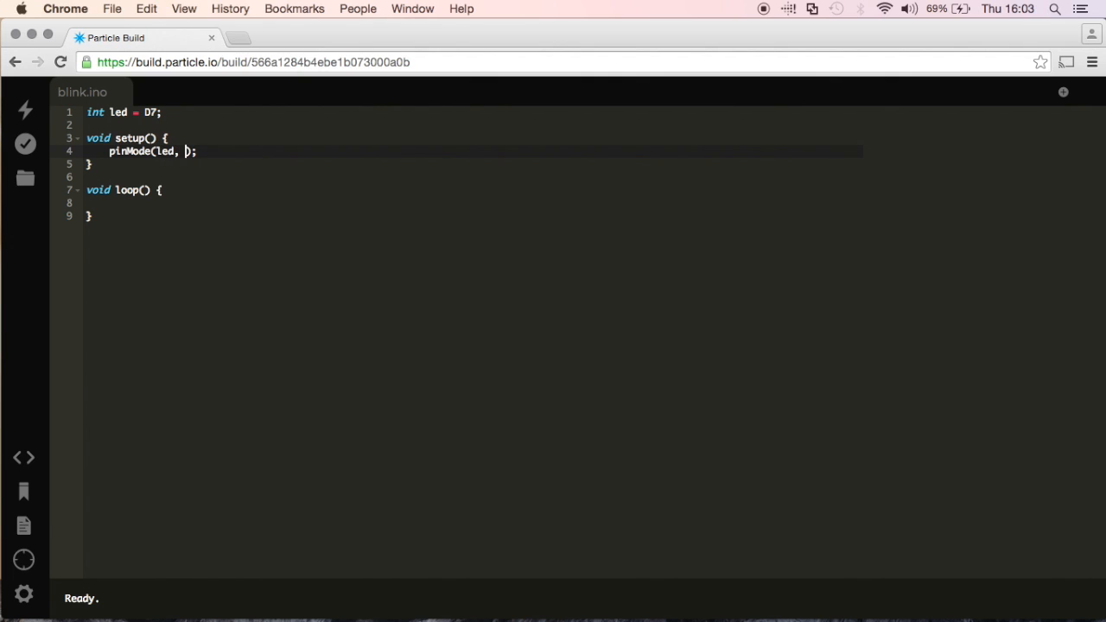
pyautogui.write('OUTPUT')
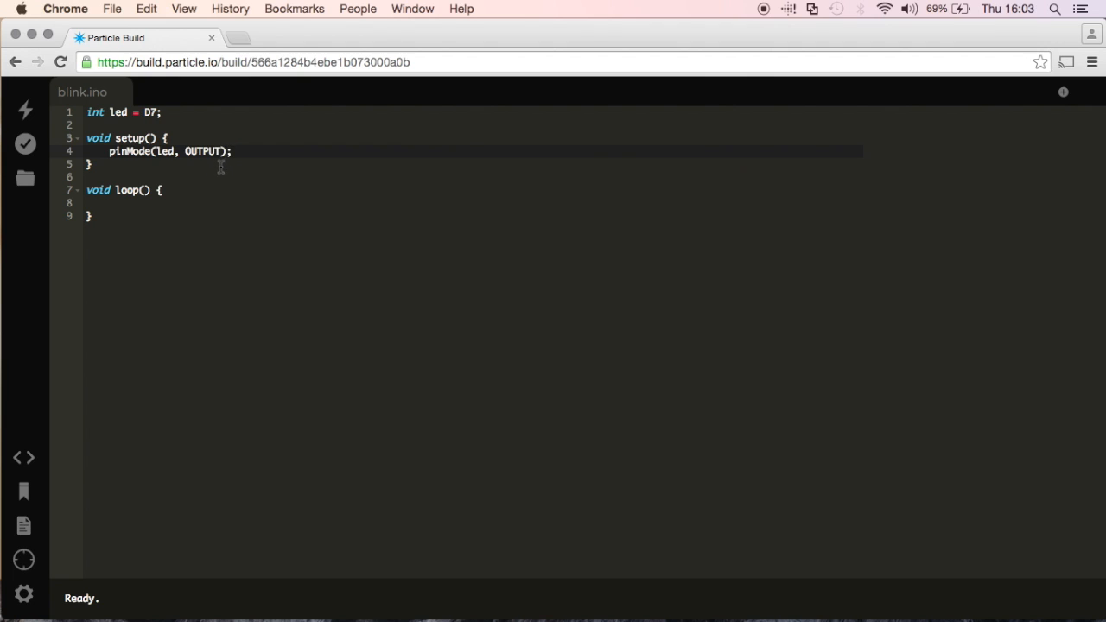
# Step: On the next setup line add digitalWrite(led, LOW); to start the LED off
pyautogui.press('enter')
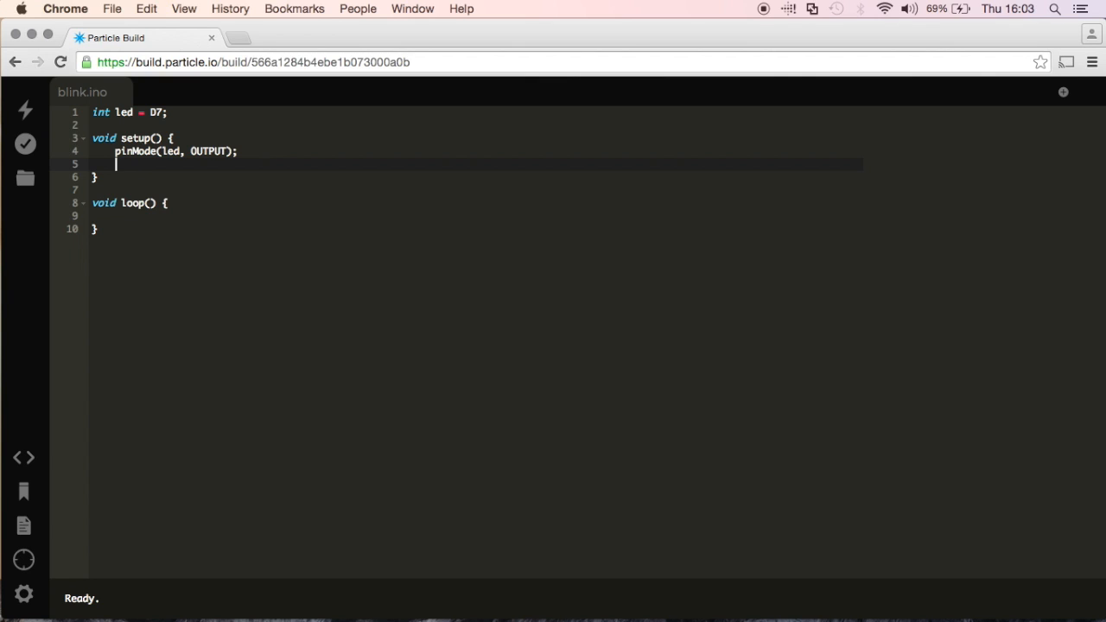
pyautogui.write('digitalWrite()')
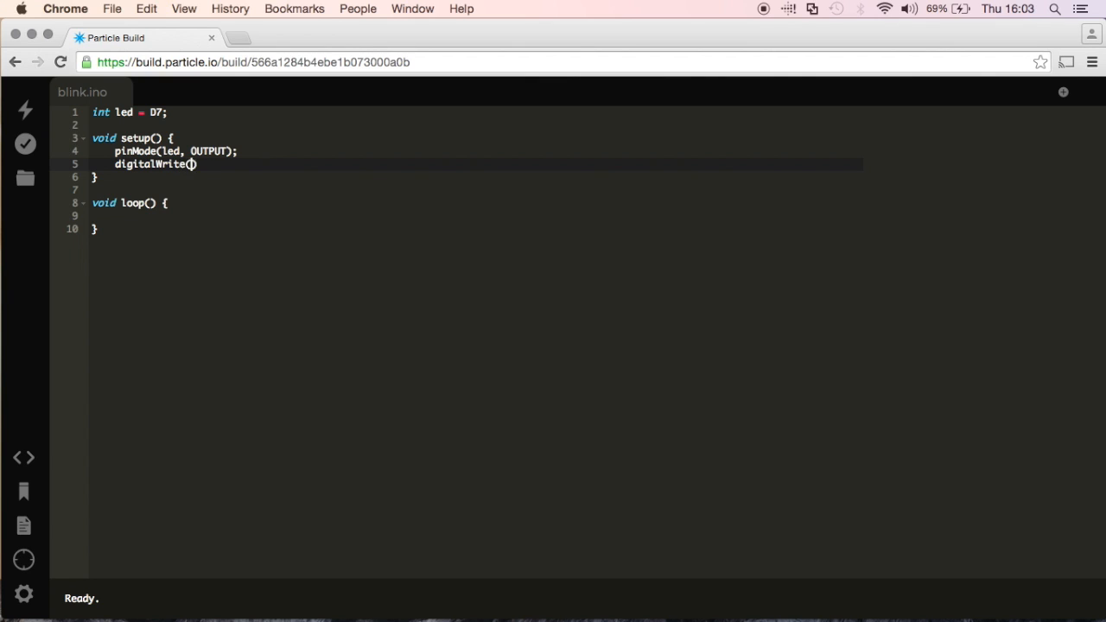
pyautogui.write('led,')
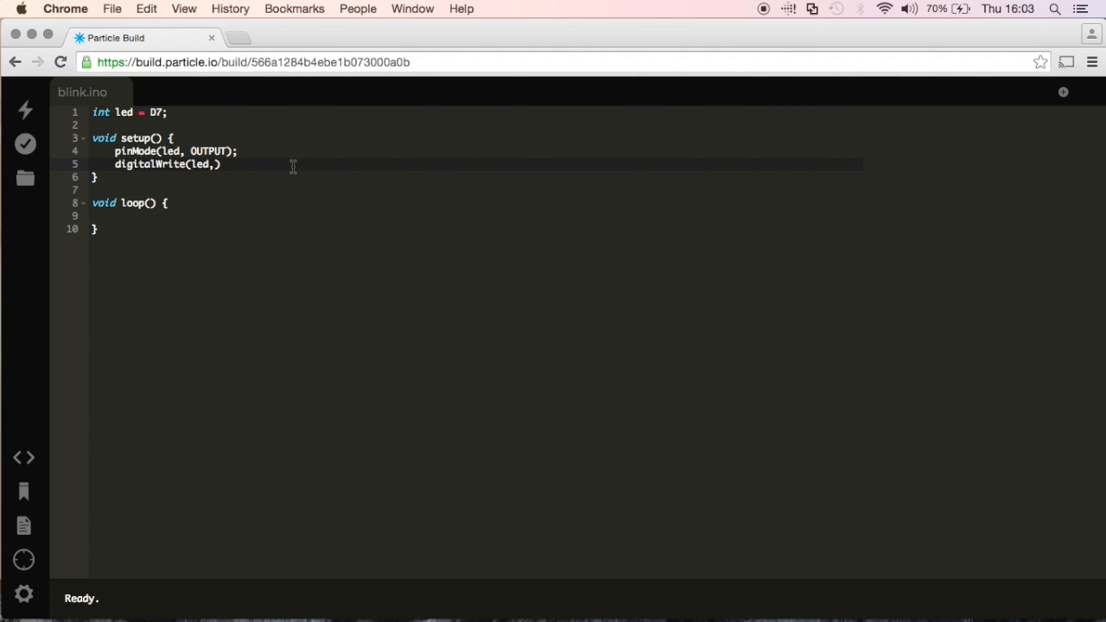
pyautogui.write('LO')
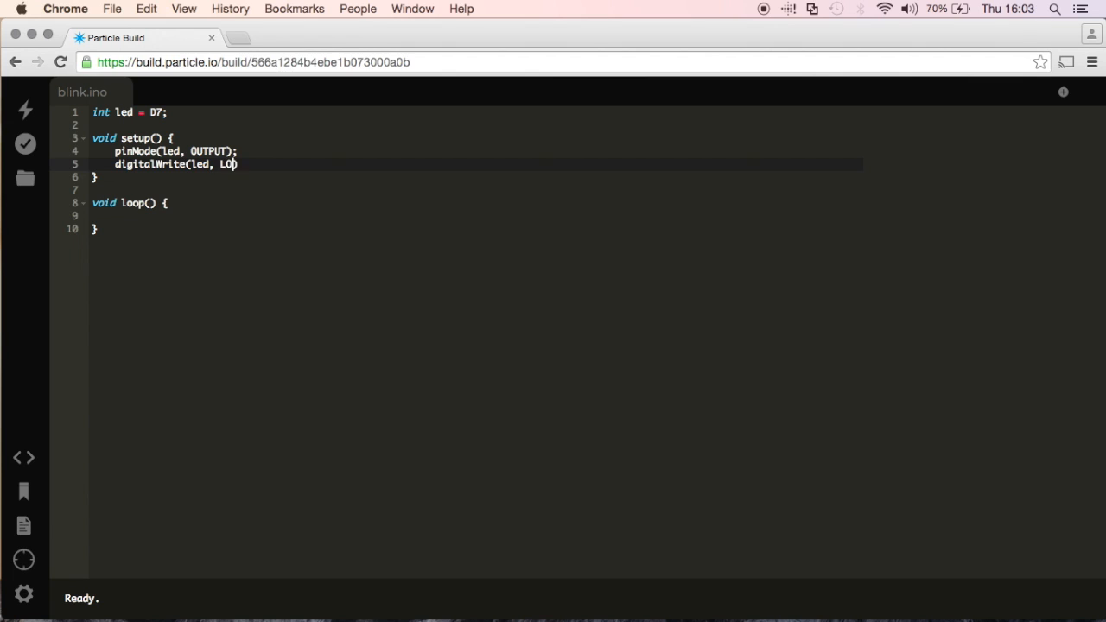
pyautogui.write('W);')
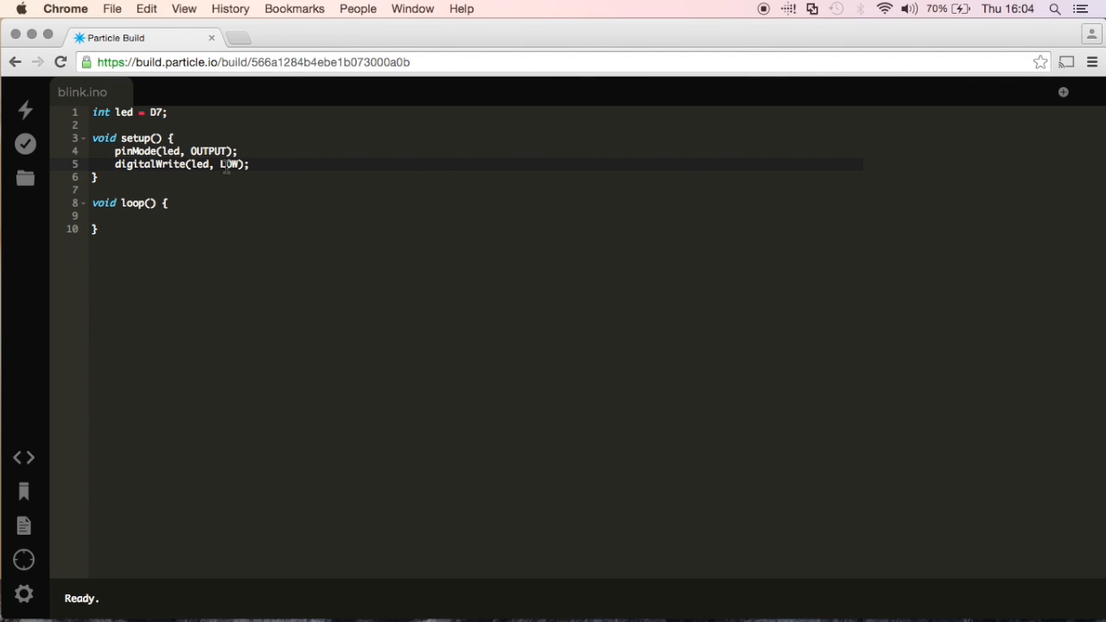
pyautogui.moveTo(256, 191)
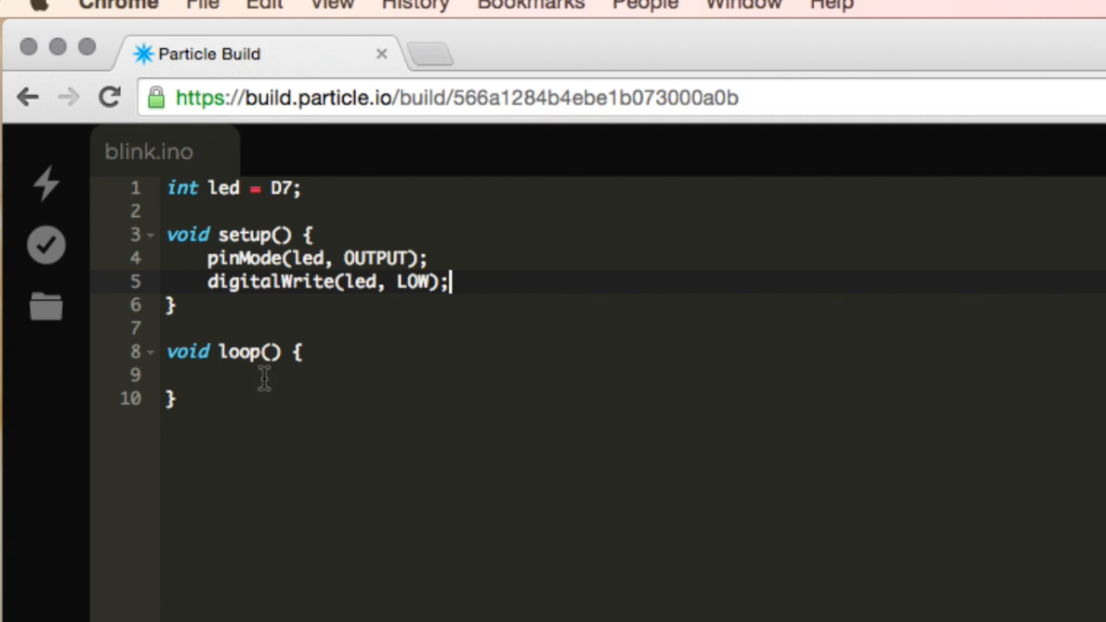
# Step: Inside loop, add digitalWrite(led, HIGH); as the first statement
pyautogui.click(209, 375)
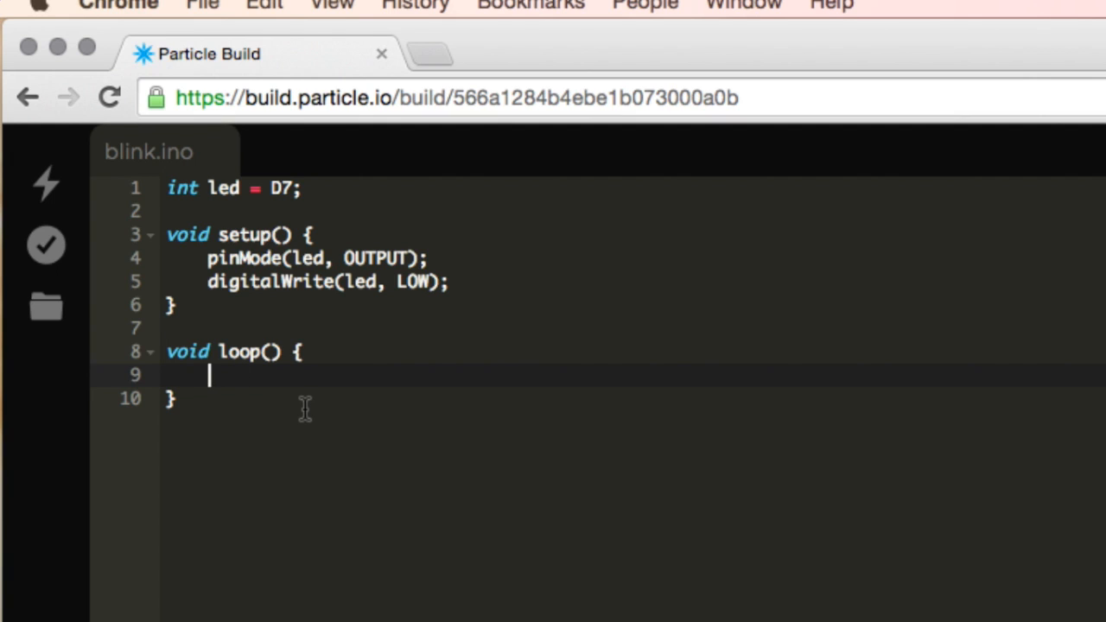
pyautogui.click(201, 258)
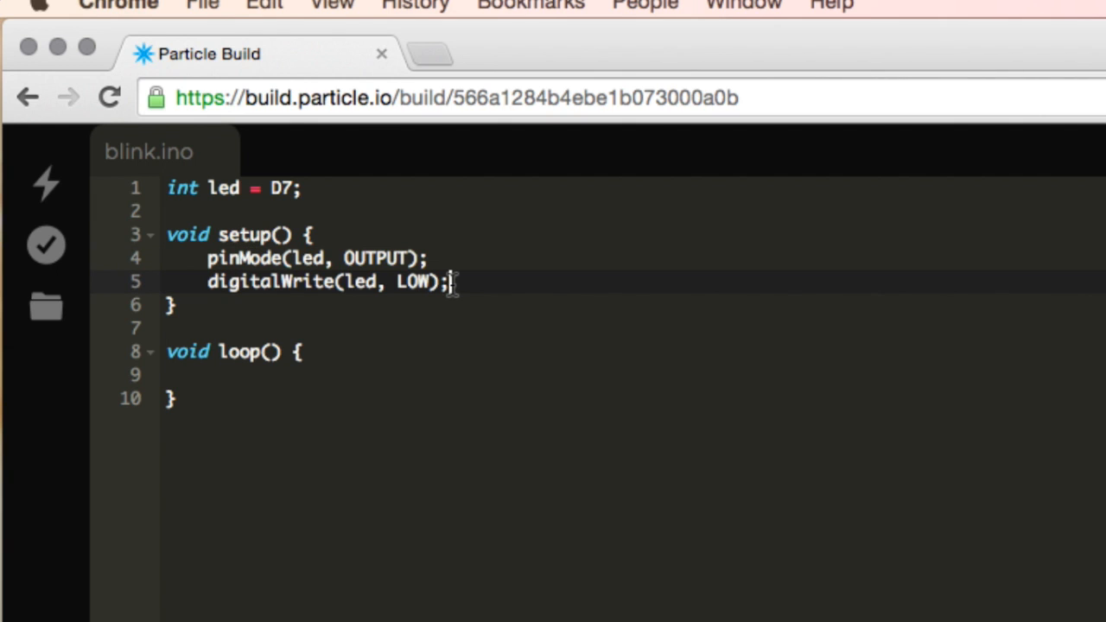
pyautogui.moveTo(400, 328)
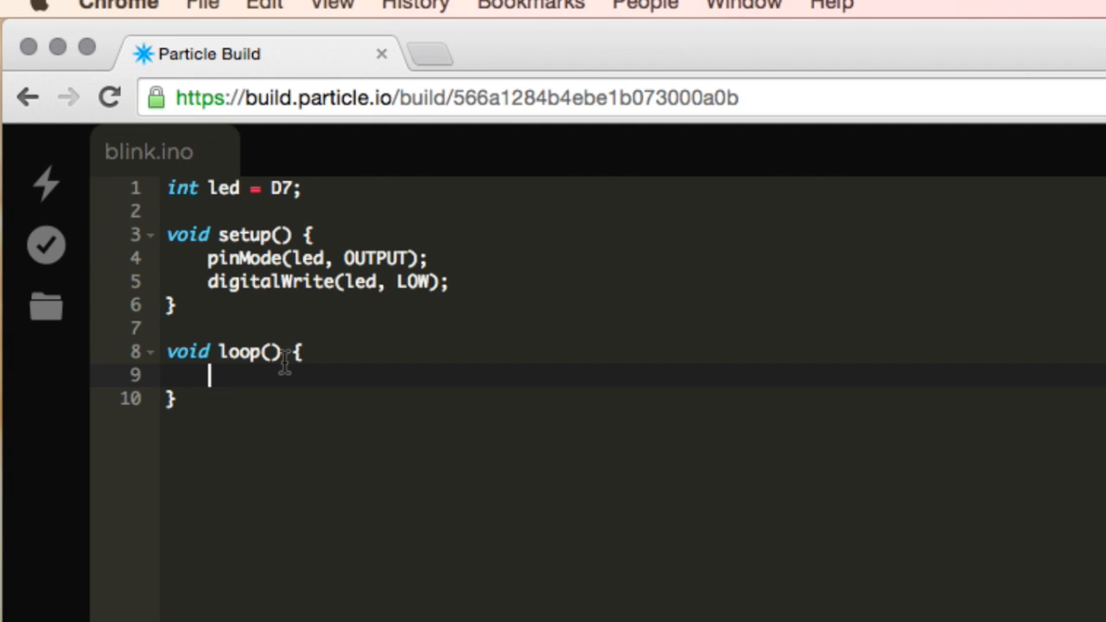
pyautogui.write('digitw')
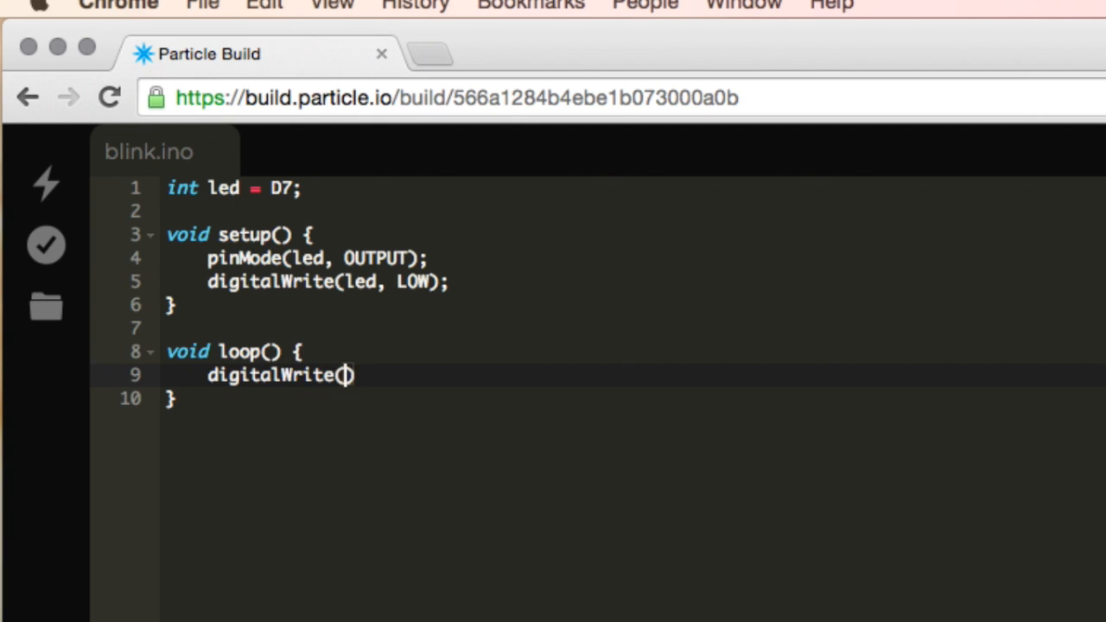
pyautogui.write(';')
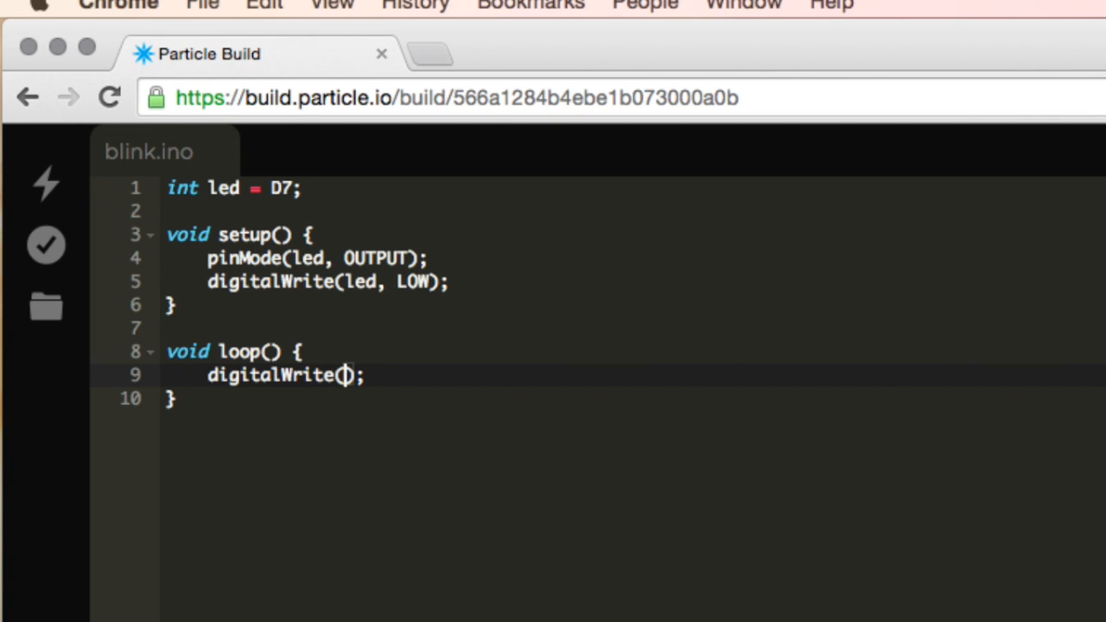
pyautogui.write('led,')
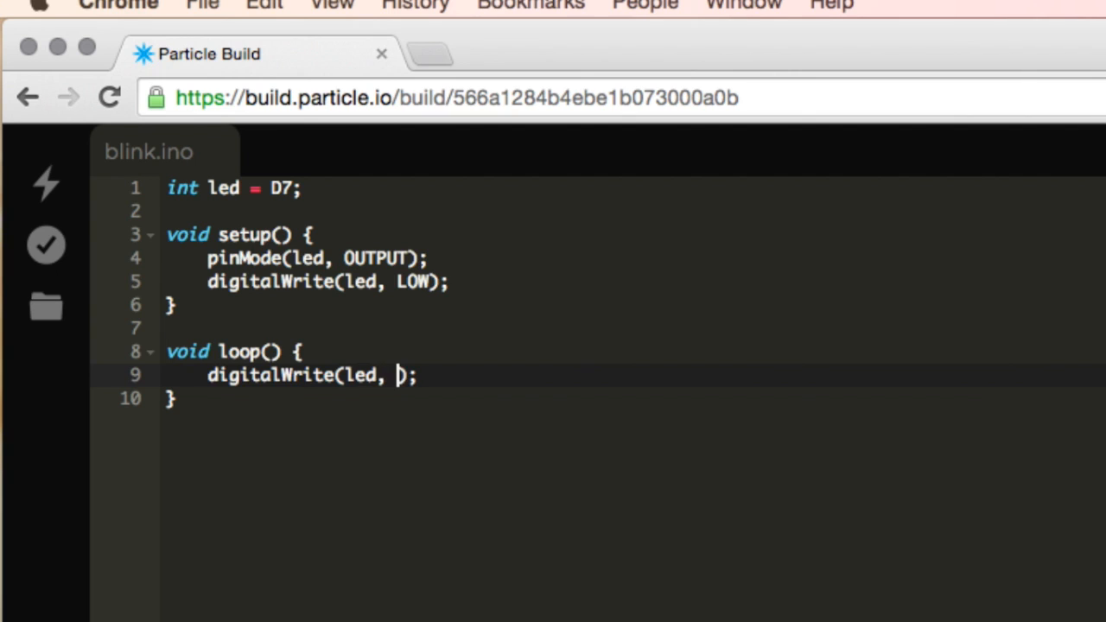
pyautogui.write('HIGH')
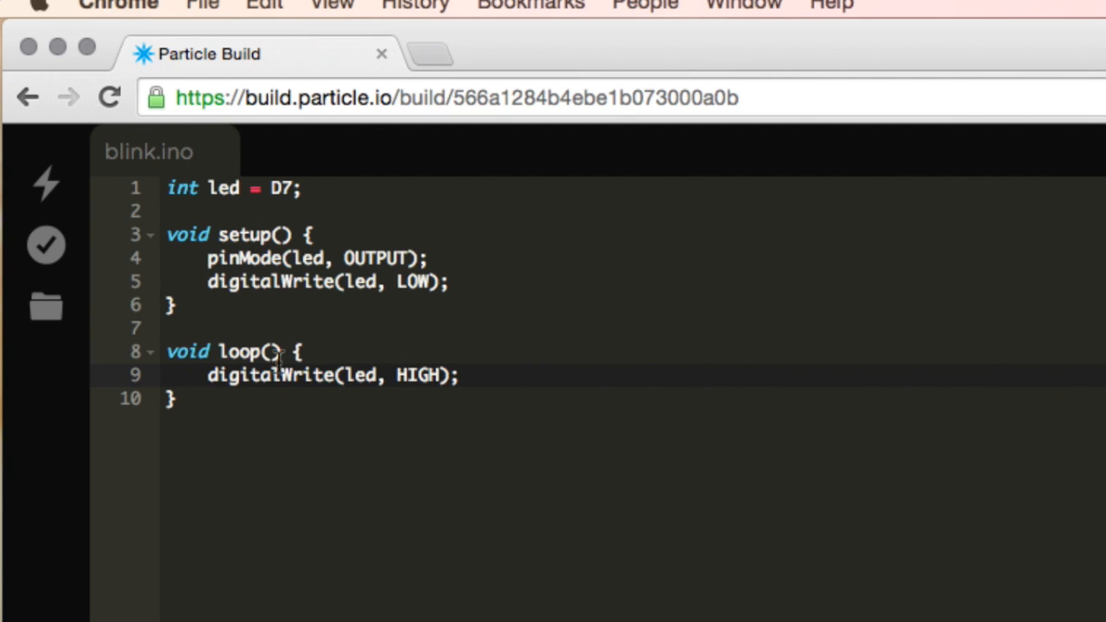
pyautogui.moveTo(461, 376)
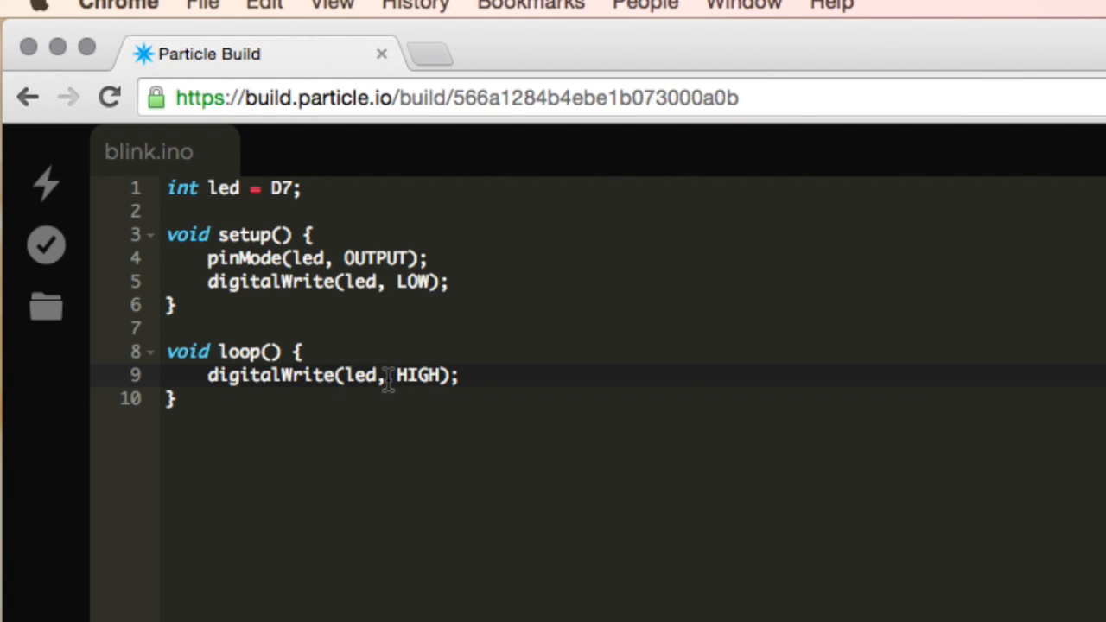
pyautogui.moveTo(236, 383)
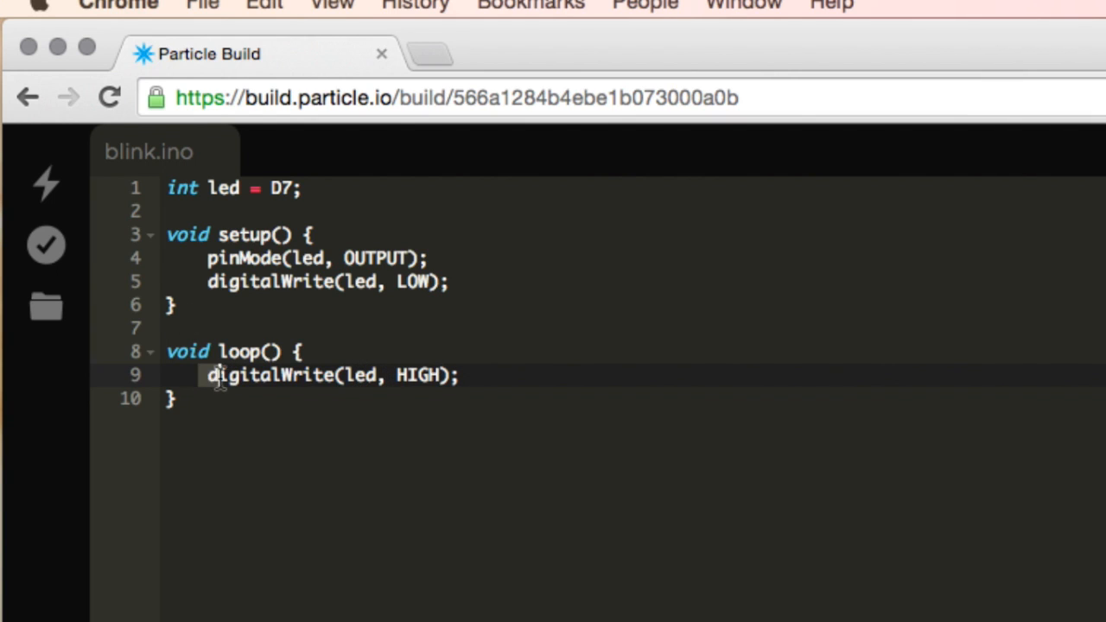
pyautogui.doubleClick(268, 375)
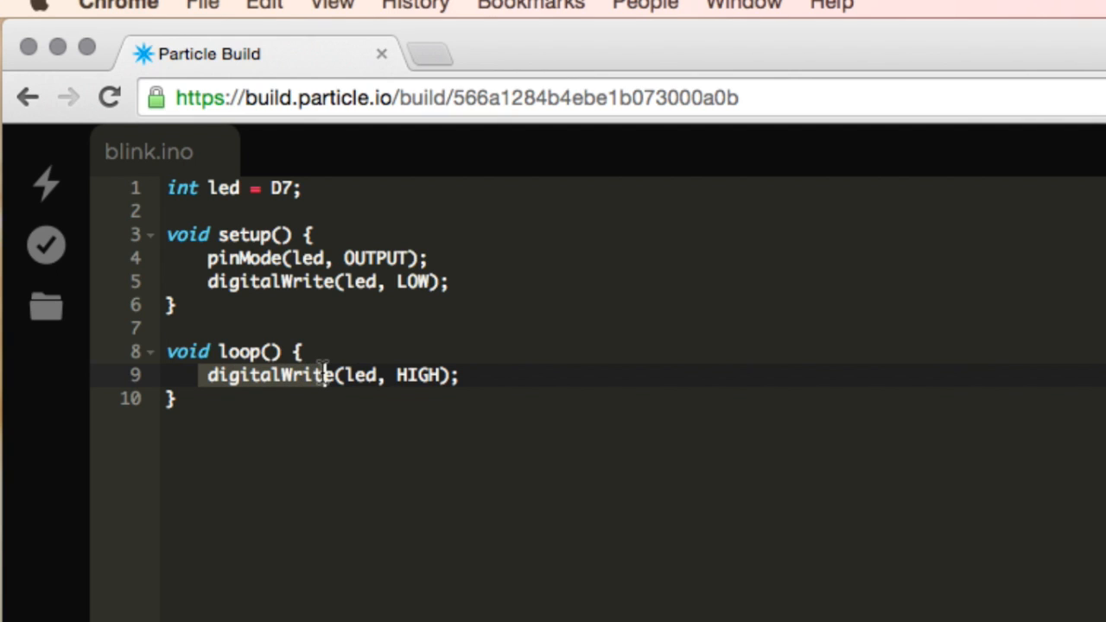
pyautogui.moveTo(349, 374)
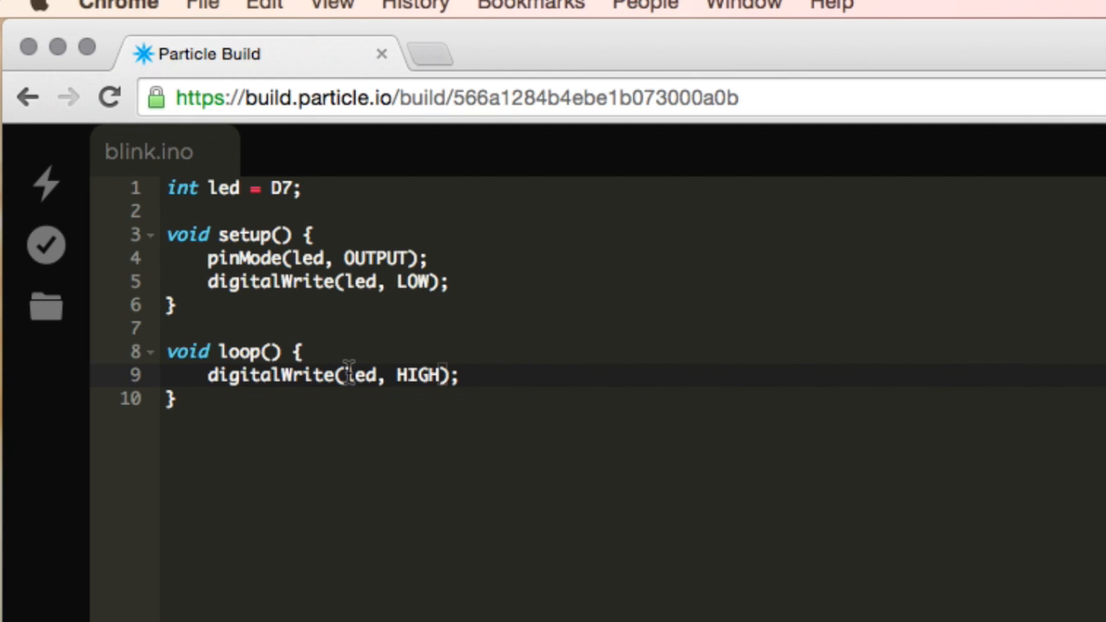
pyautogui.moveTo(249, 258)
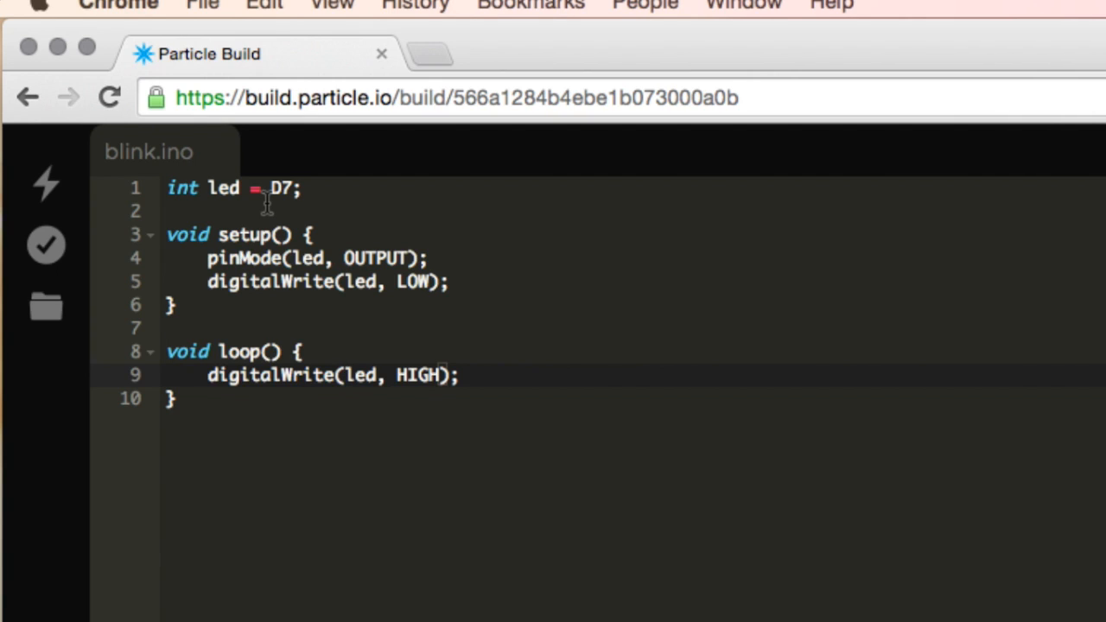
pyautogui.click(462, 376)
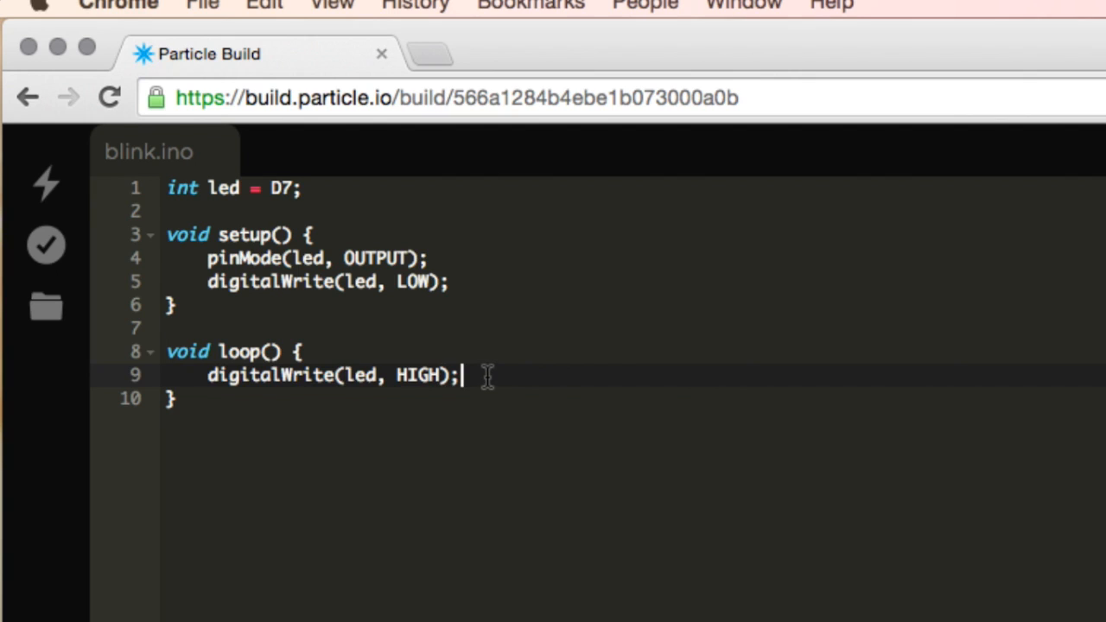
# Step: Add an empty delay(); call after the HIGH line, ready for a duration
pyautogui.write('d')
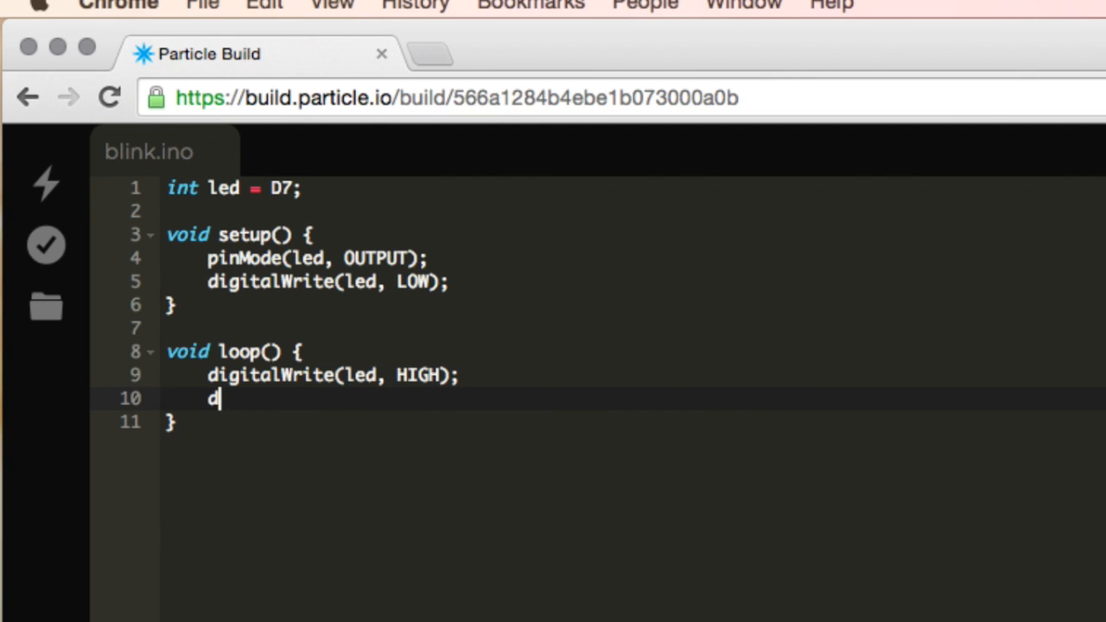
pyautogui.write('elay();')
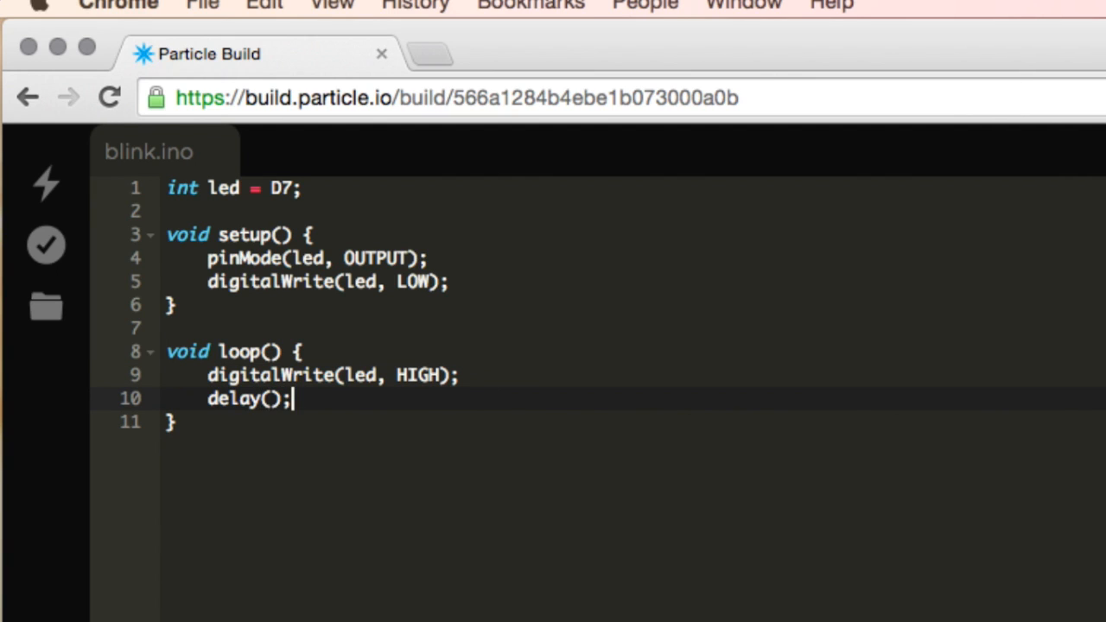
pyautogui.moveTo(156, 385)
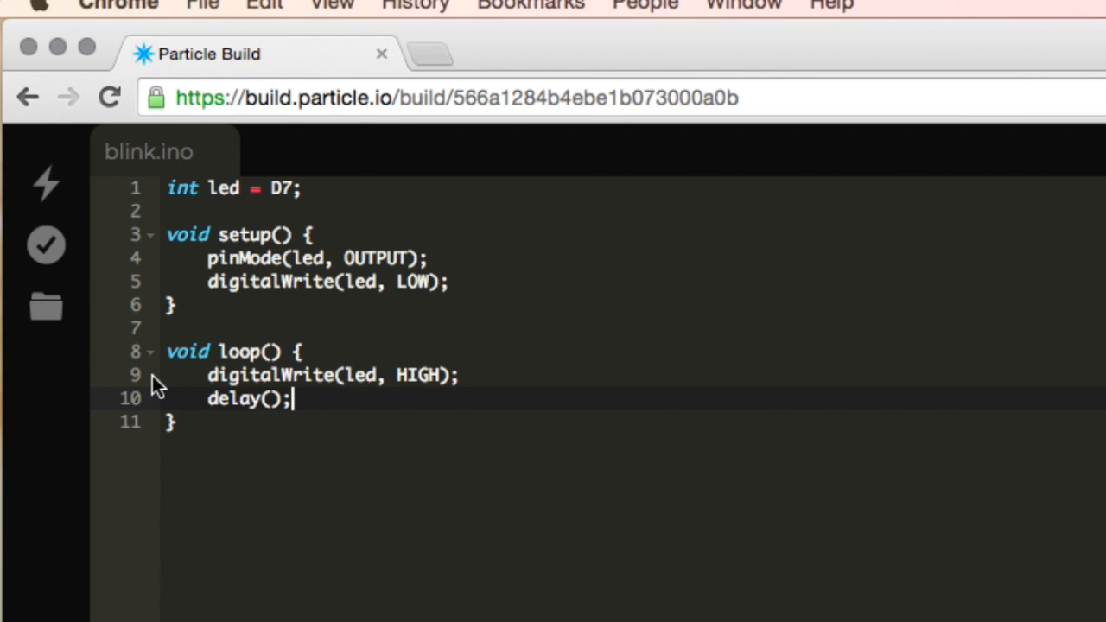
pyautogui.moveTo(327, 322)
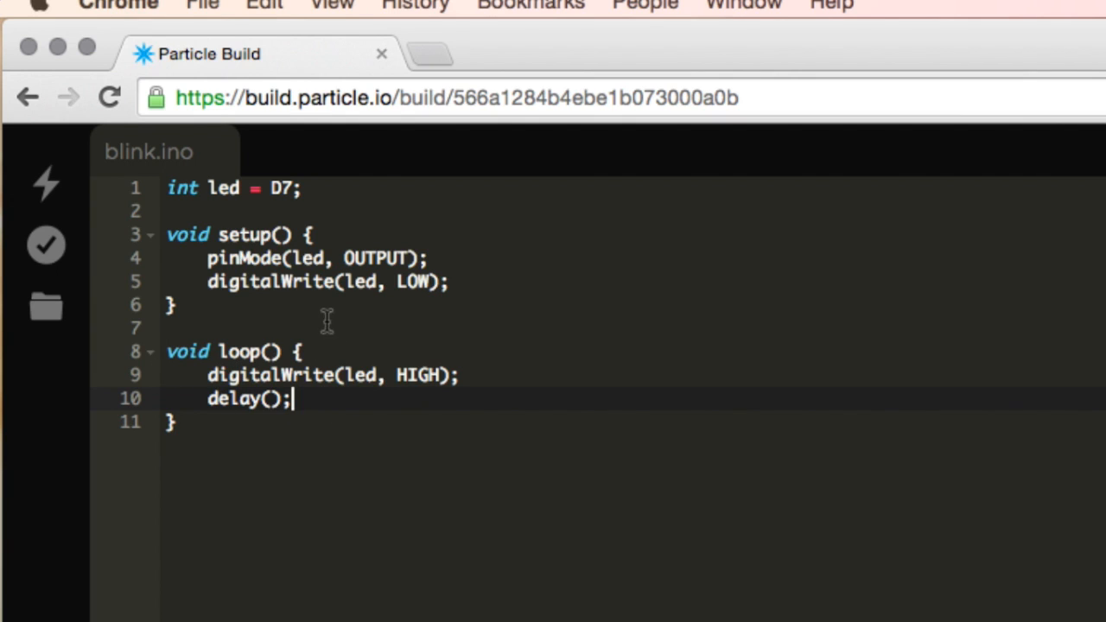
pyautogui.moveTo(195, 385)
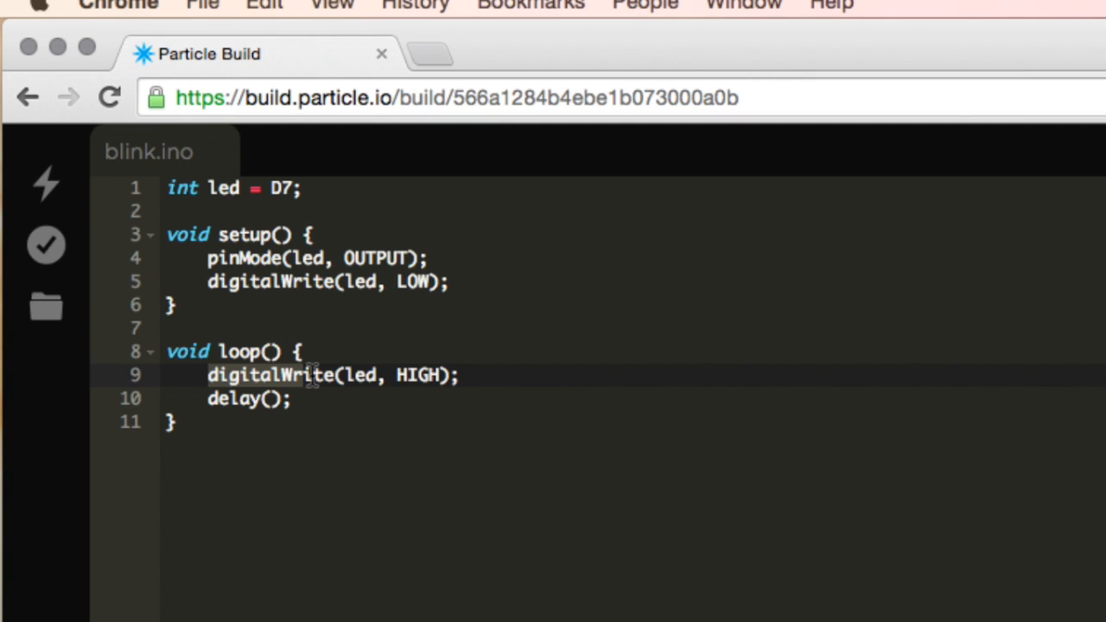
pyautogui.moveTo(412, 383)
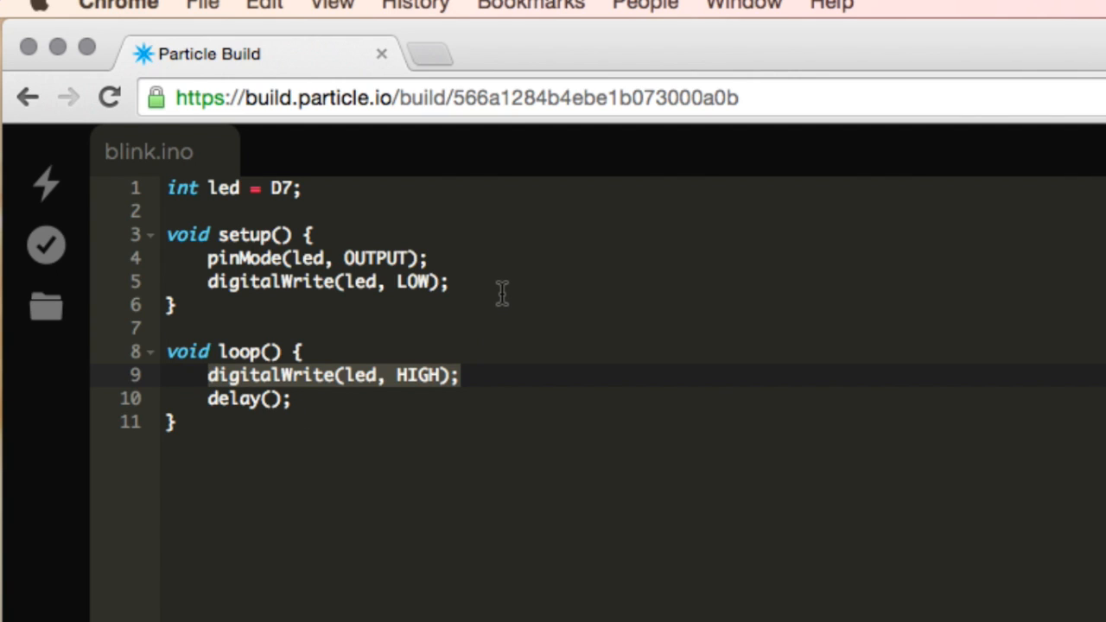
pyautogui.moveTo(335, 287)
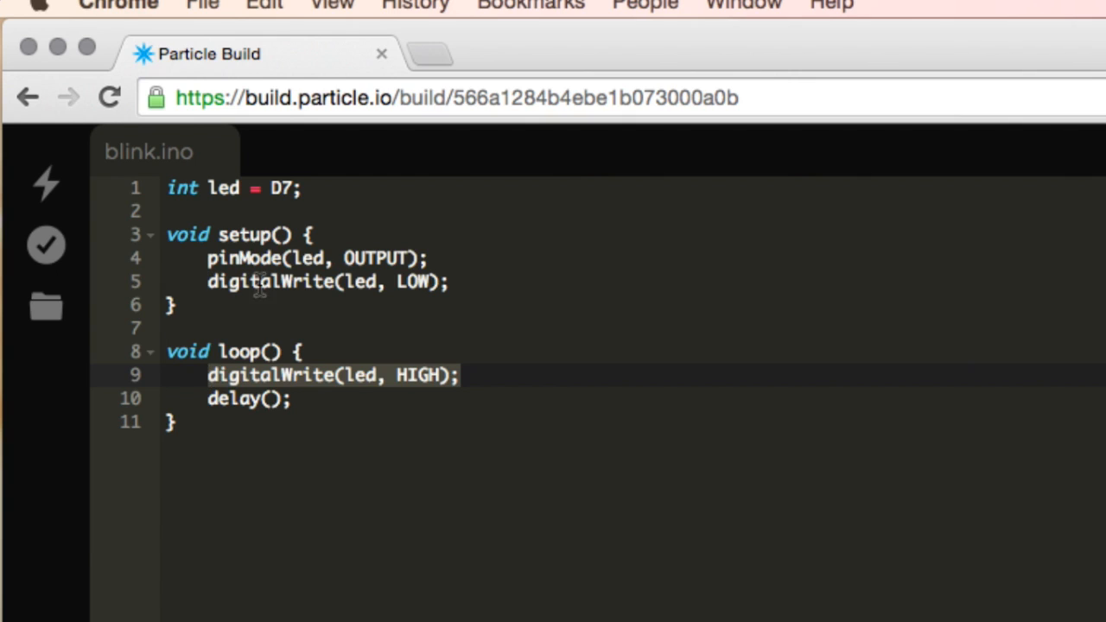
pyautogui.click(293, 399)
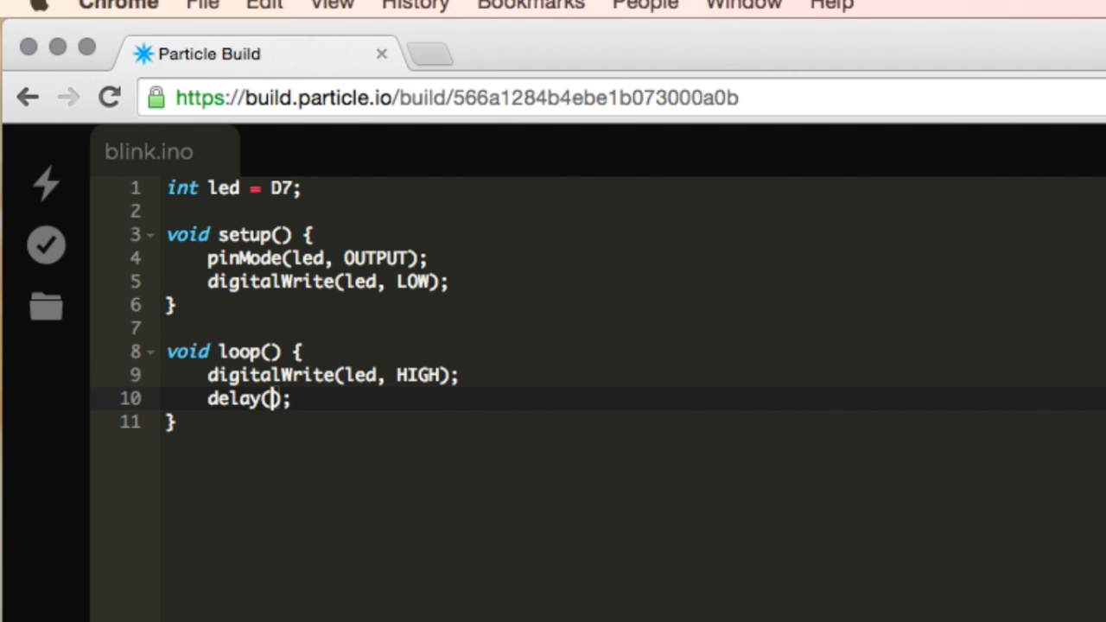
# Step: Make the first delay 1000 ms and add digitalWrite(led, LOW); on the next line
pyautogui.write('1000')
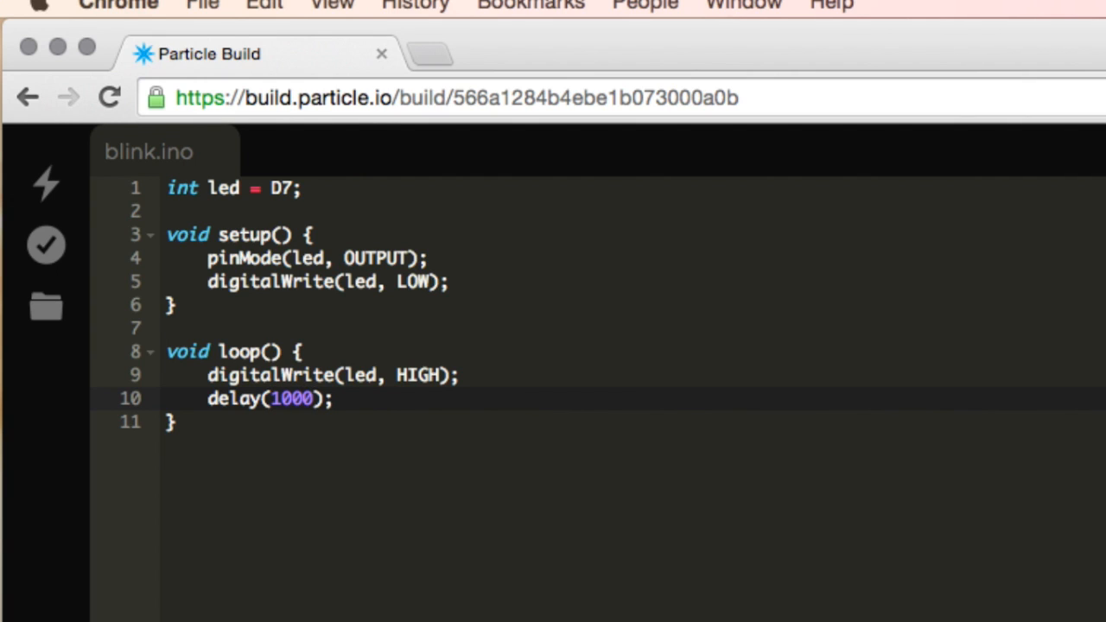
pyautogui.click(332, 399)
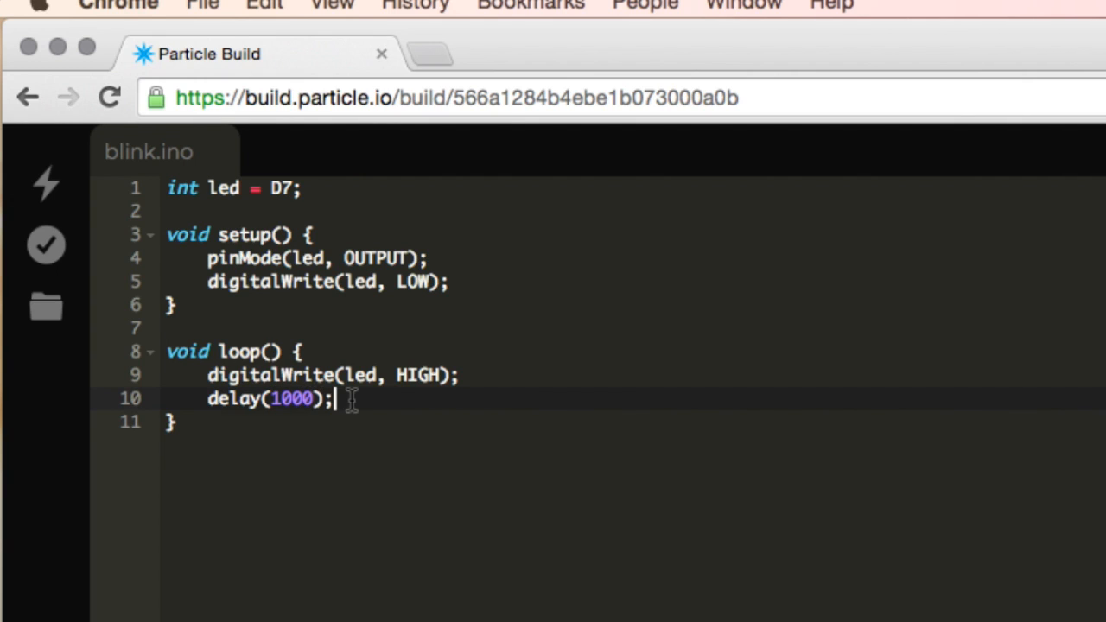
pyautogui.write('digital')
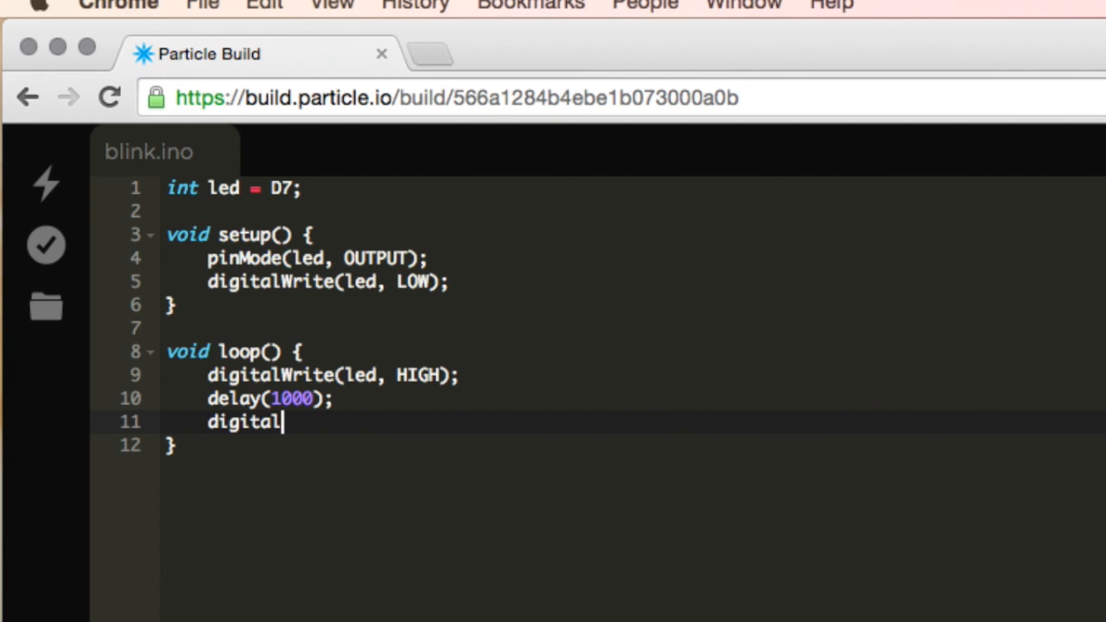
pyautogui.write('Write()')
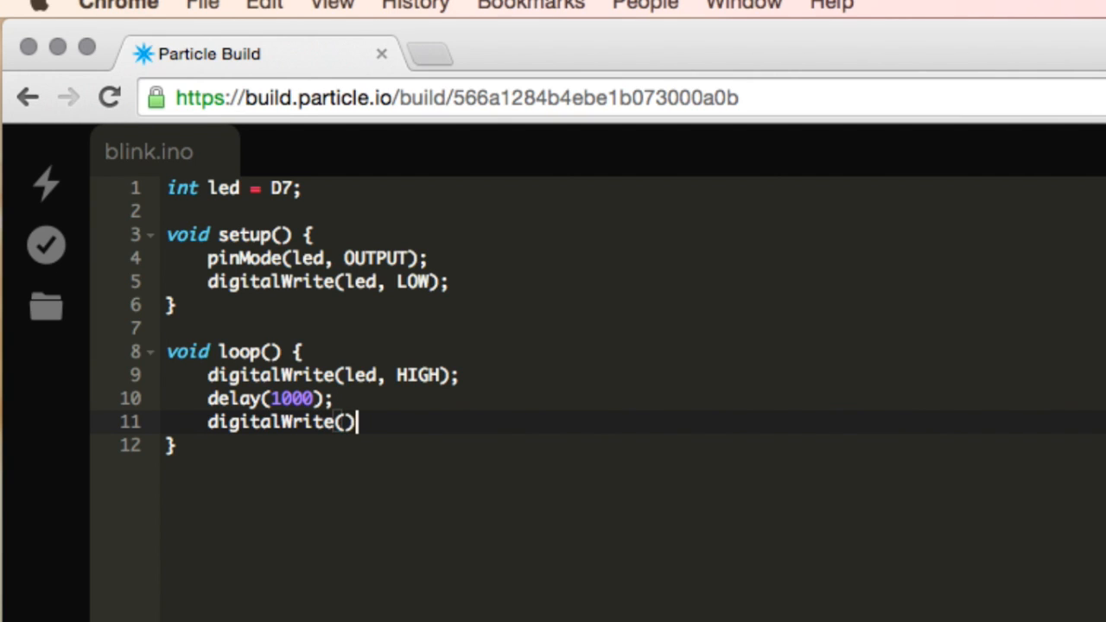
pyautogui.write(';')
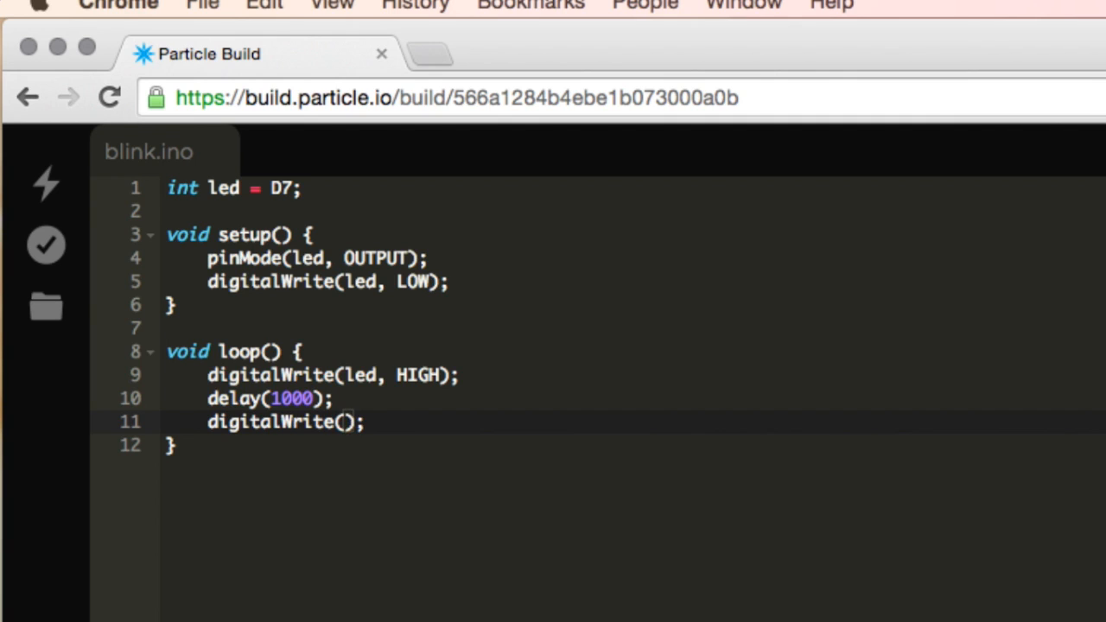
pyautogui.write('led, LOW')
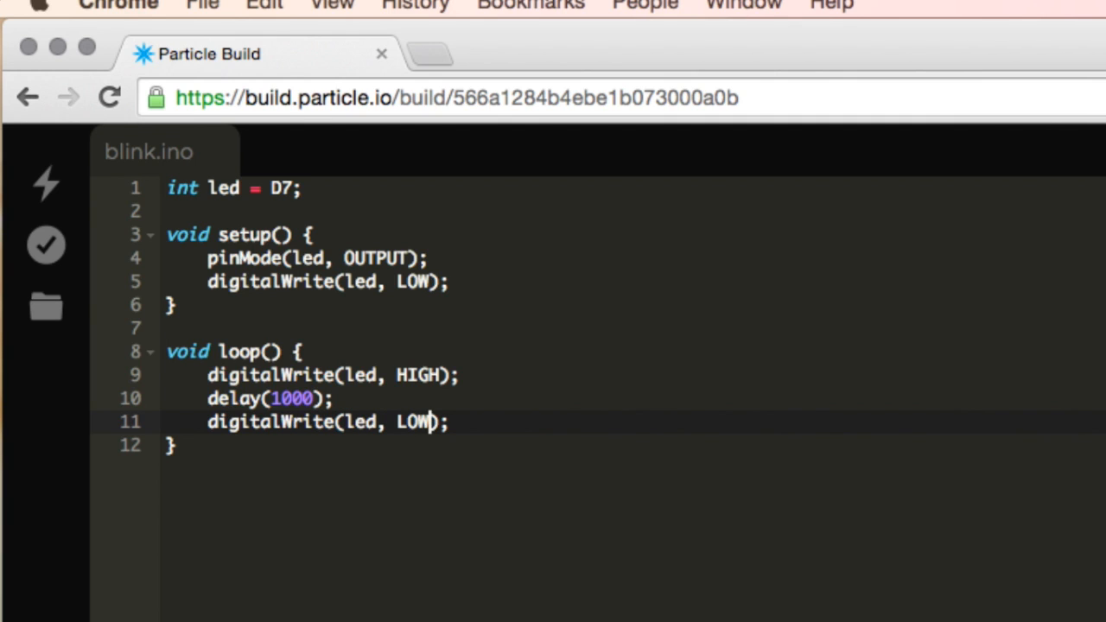
# Step: Finish the loop with a second delay(1000); after the LOW line
pyautogui.write('d')
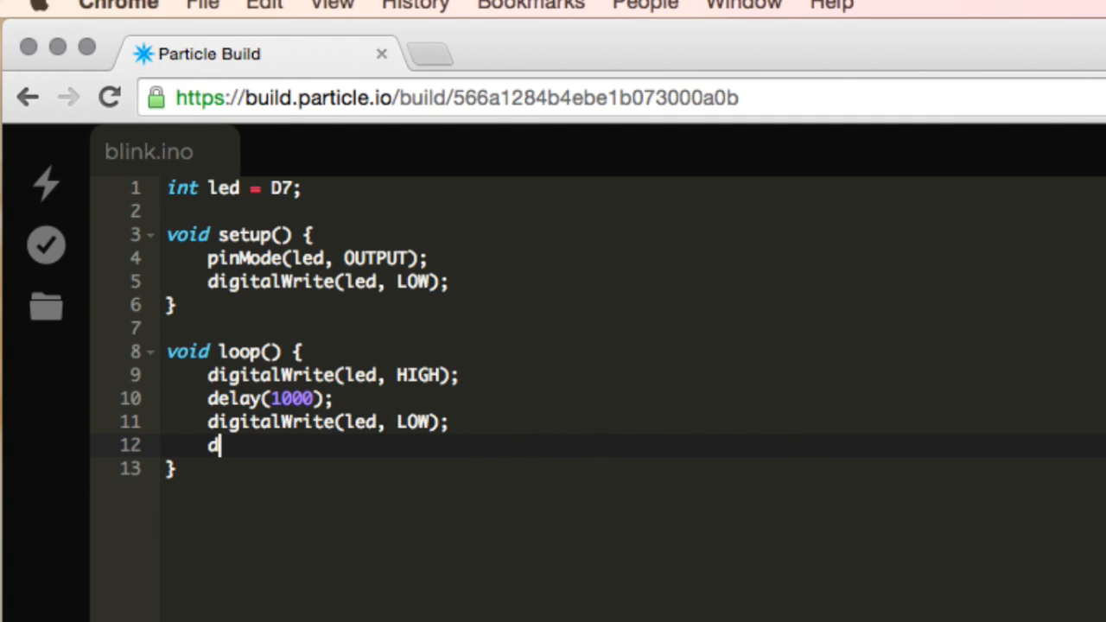
pyautogui.write('elay()')
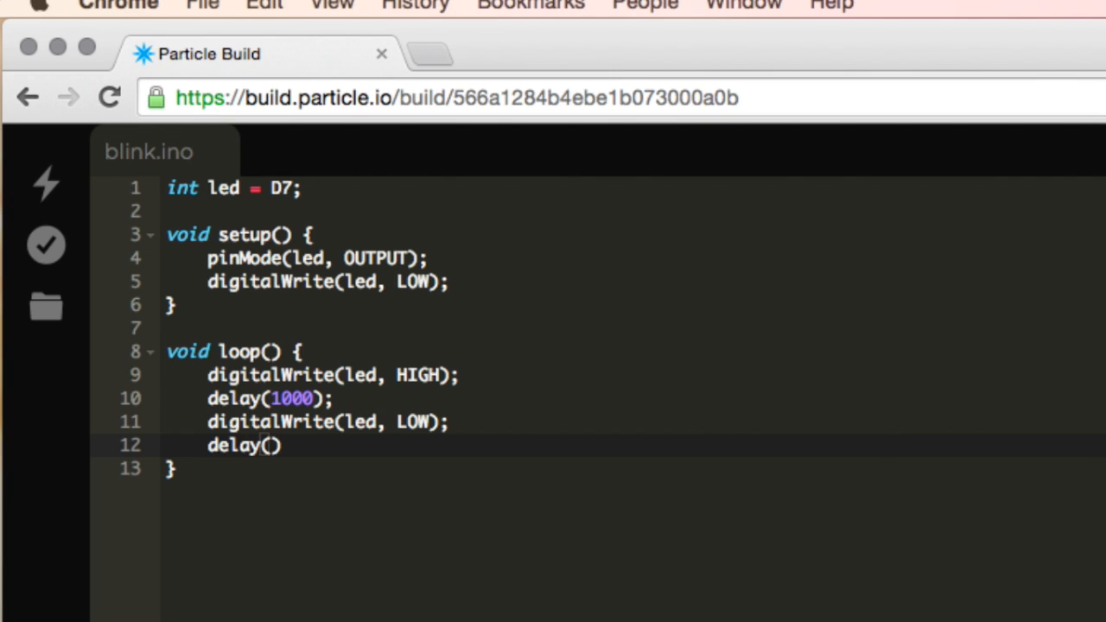
pyautogui.write(';')
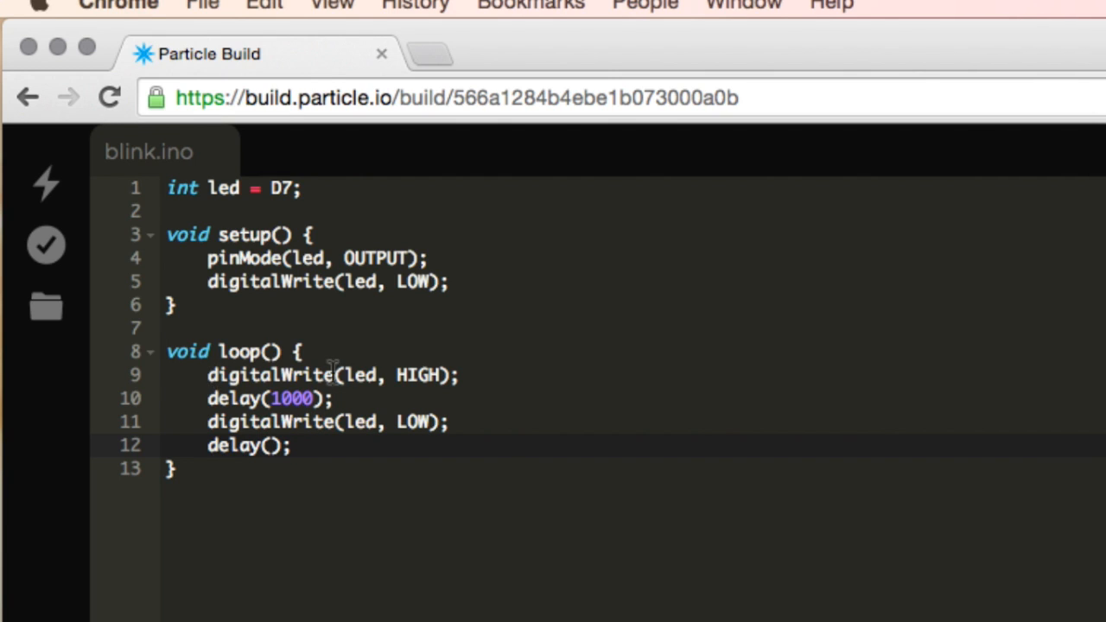
pyautogui.moveTo(357, 399)
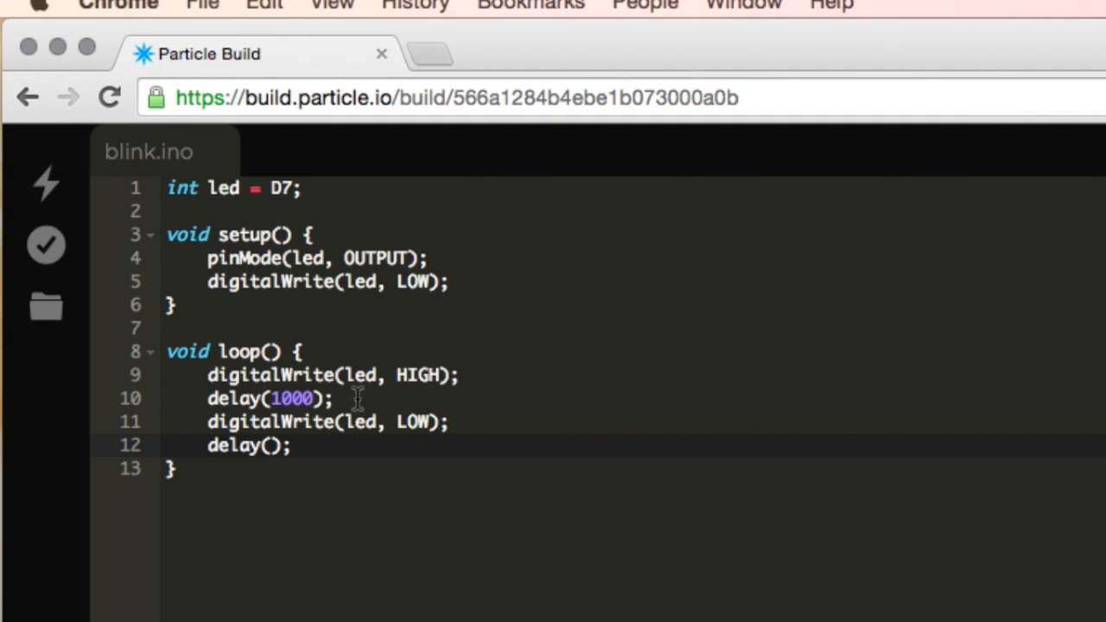
pyautogui.moveTo(435, 419)
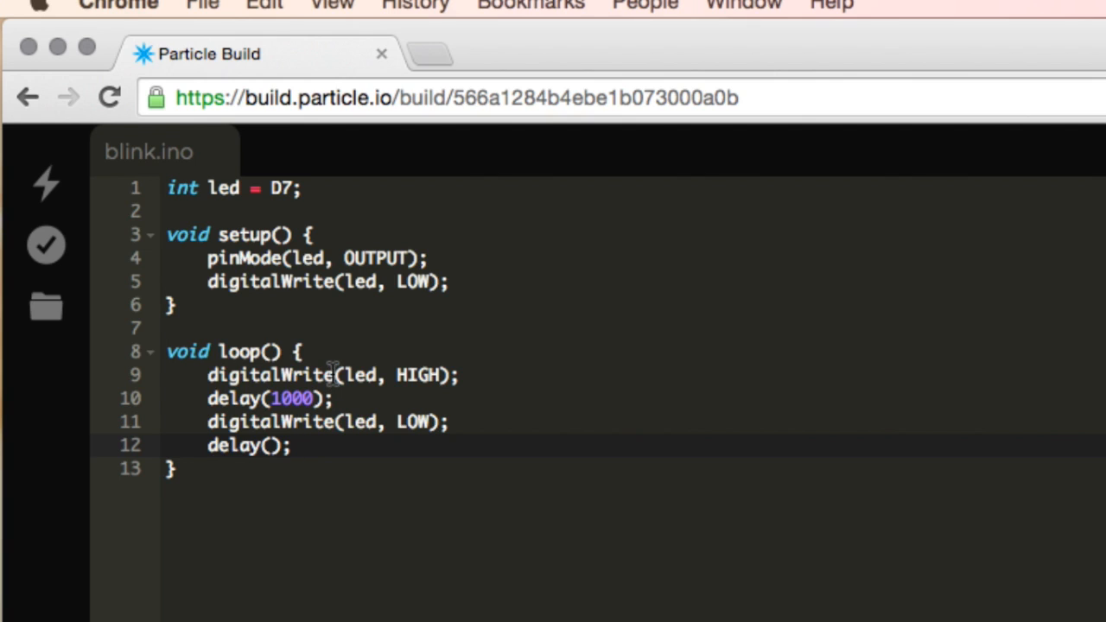
pyautogui.moveTo(328, 368)
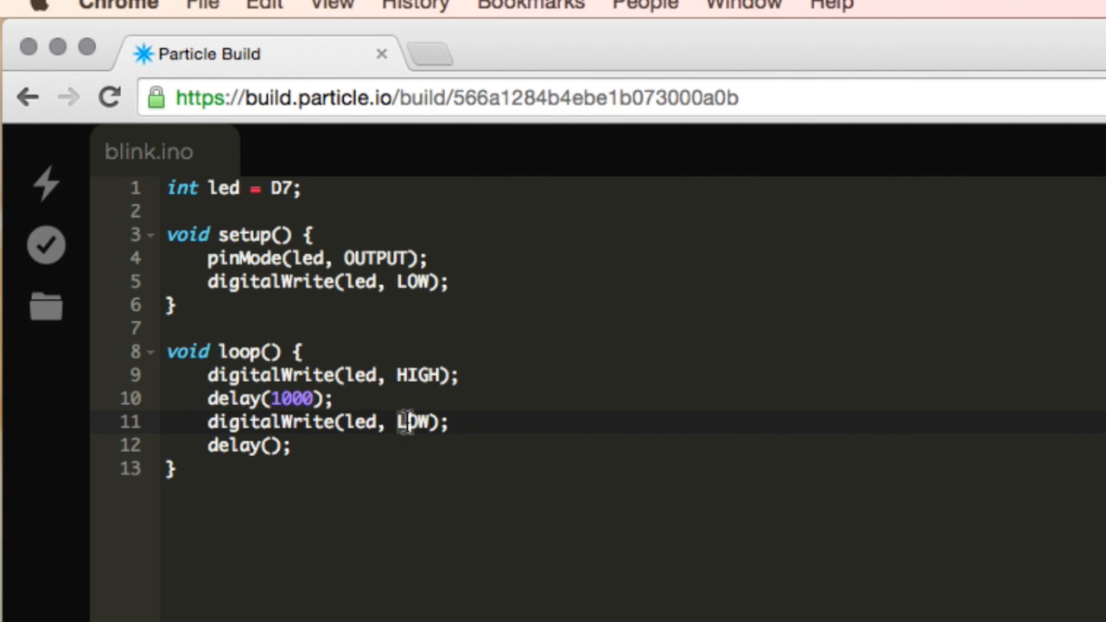
pyautogui.doubleClick(414, 422)
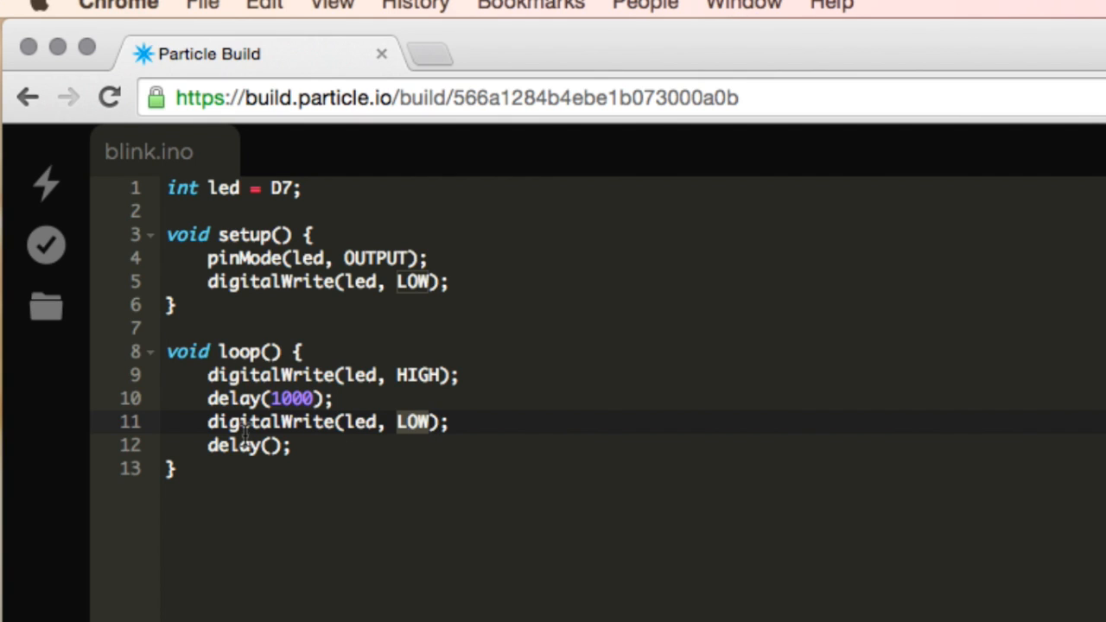
pyautogui.write('1')
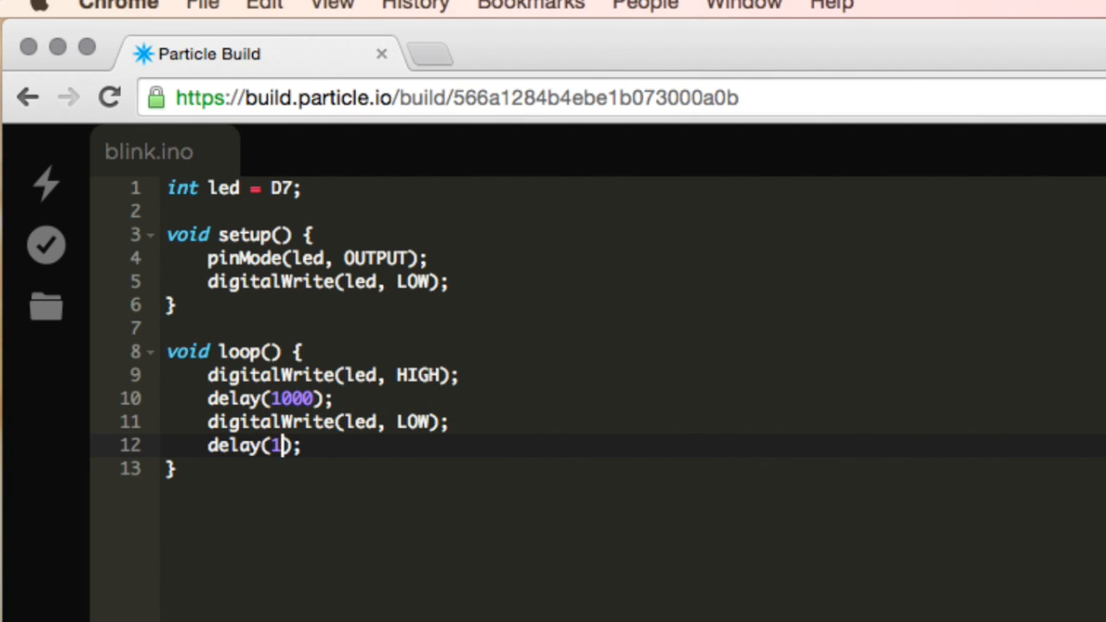
pyautogui.write('000')
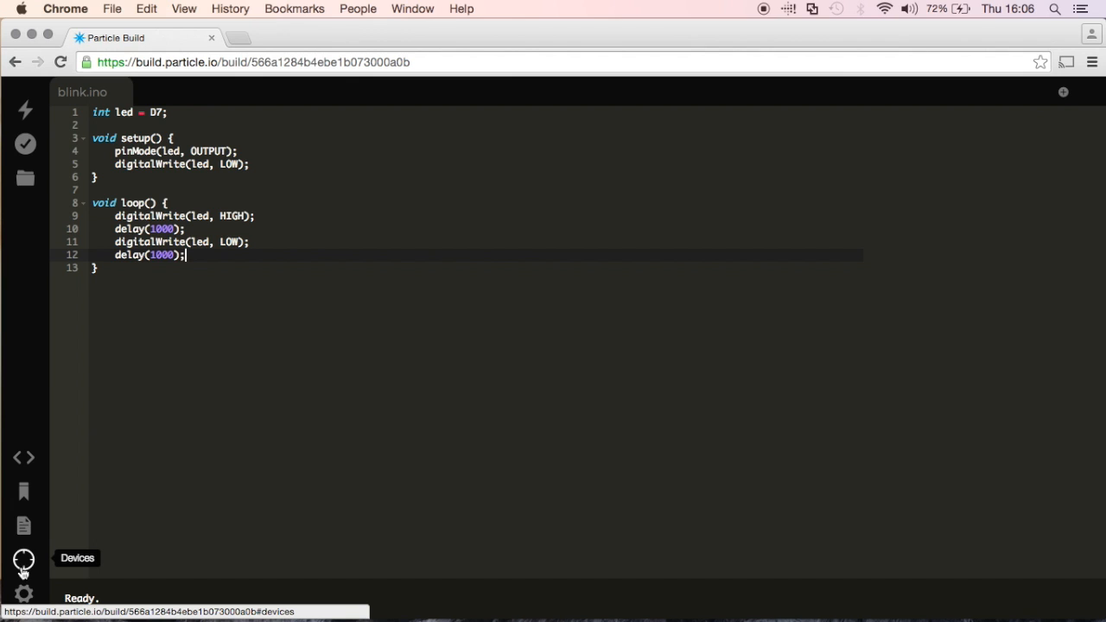
# Step: Flash the blink code to the starred Photon XJ9 from the Devices list
pyautogui.click(24, 560)
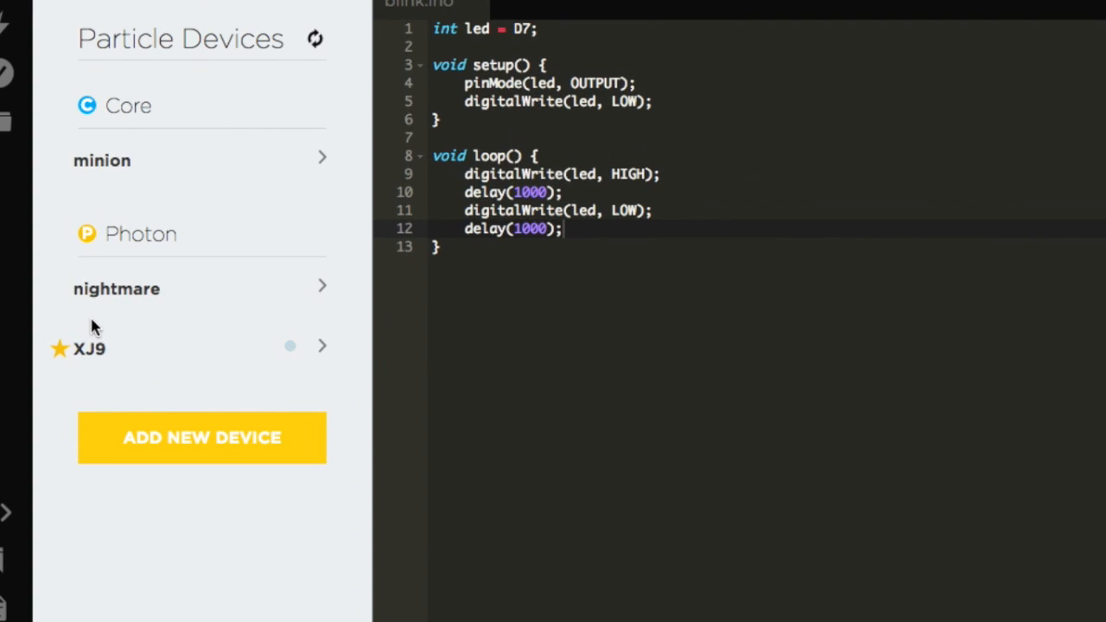
pyautogui.moveTo(290, 346)
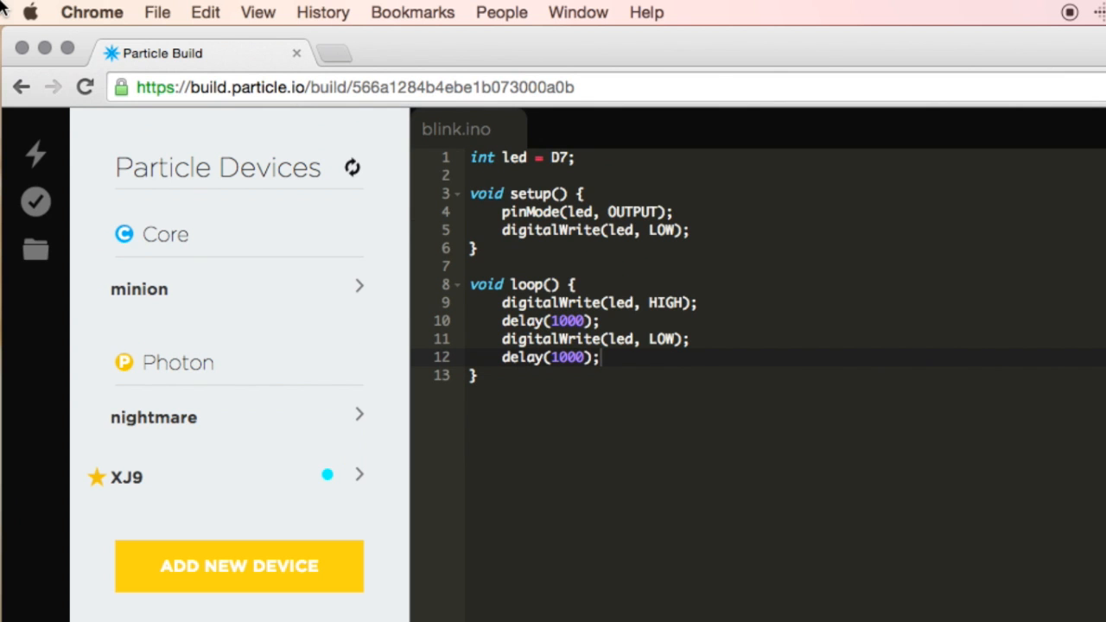
pyautogui.moveTo(97, 418)
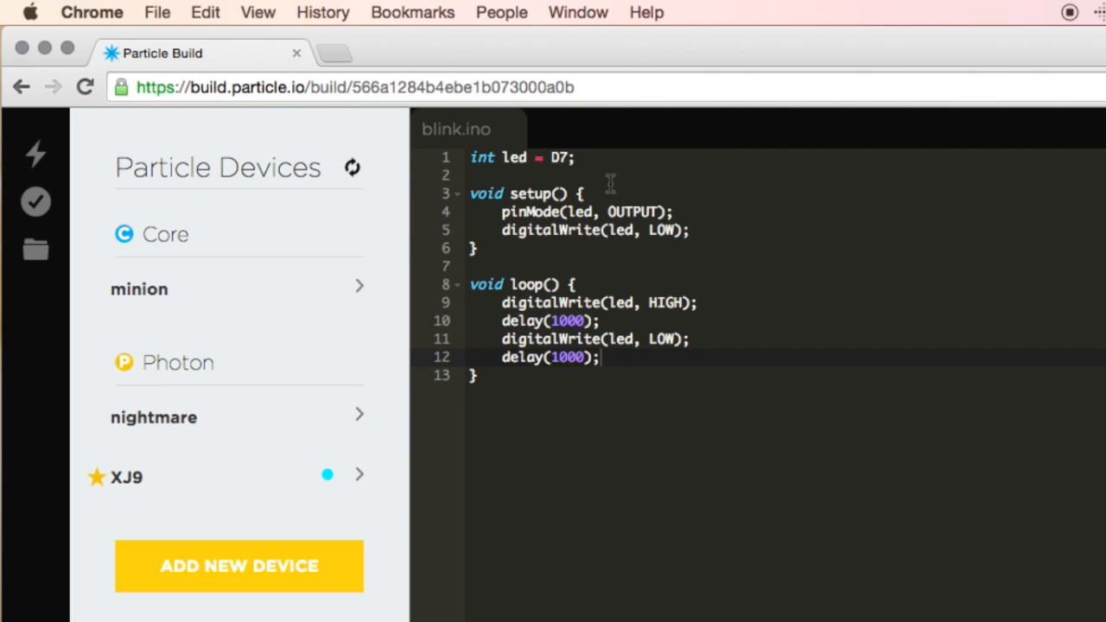
pyautogui.moveTo(36, 154)
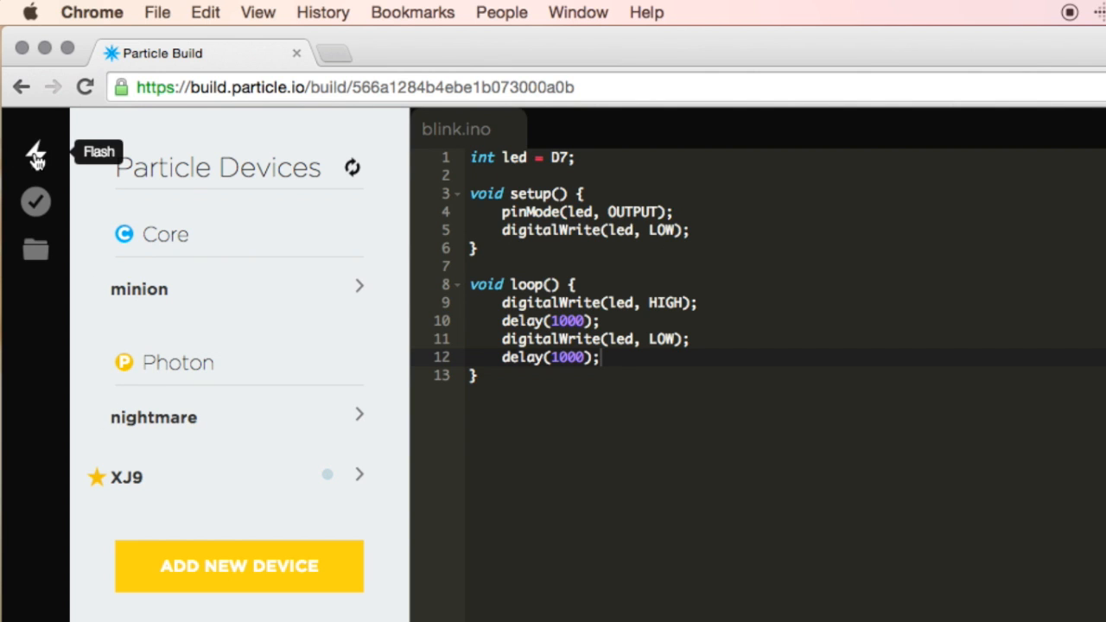
pyautogui.click(37, 154)
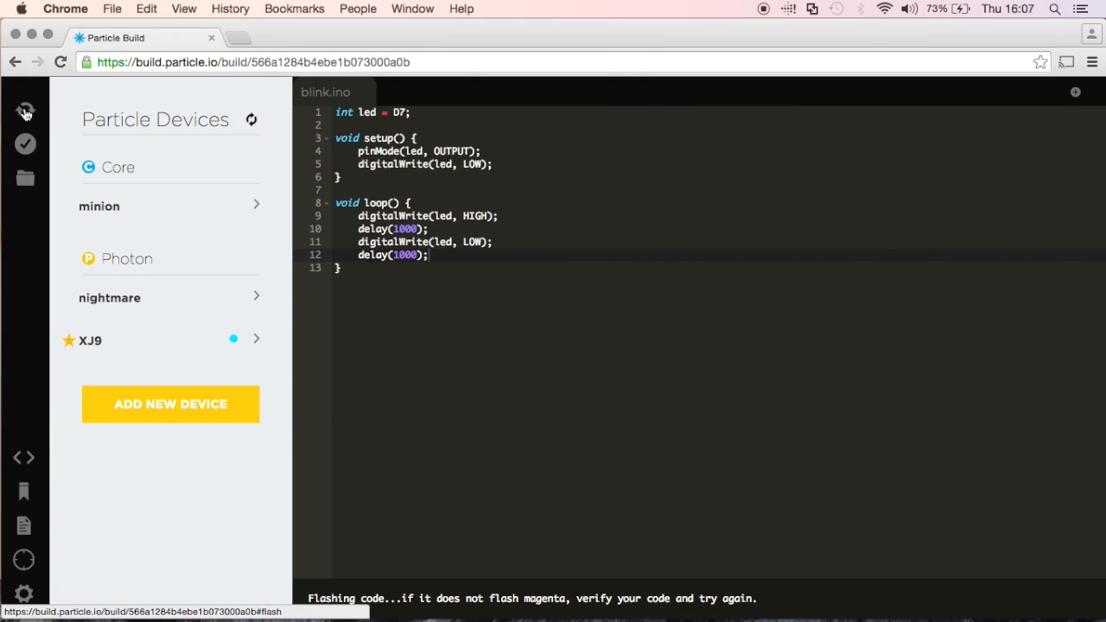